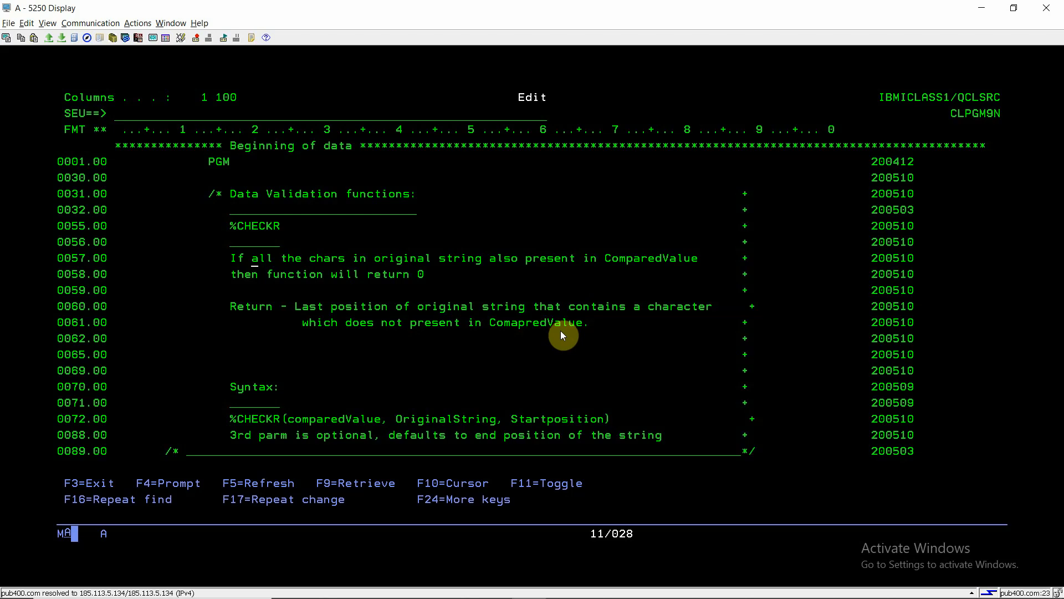
mouse_move(293, 421)
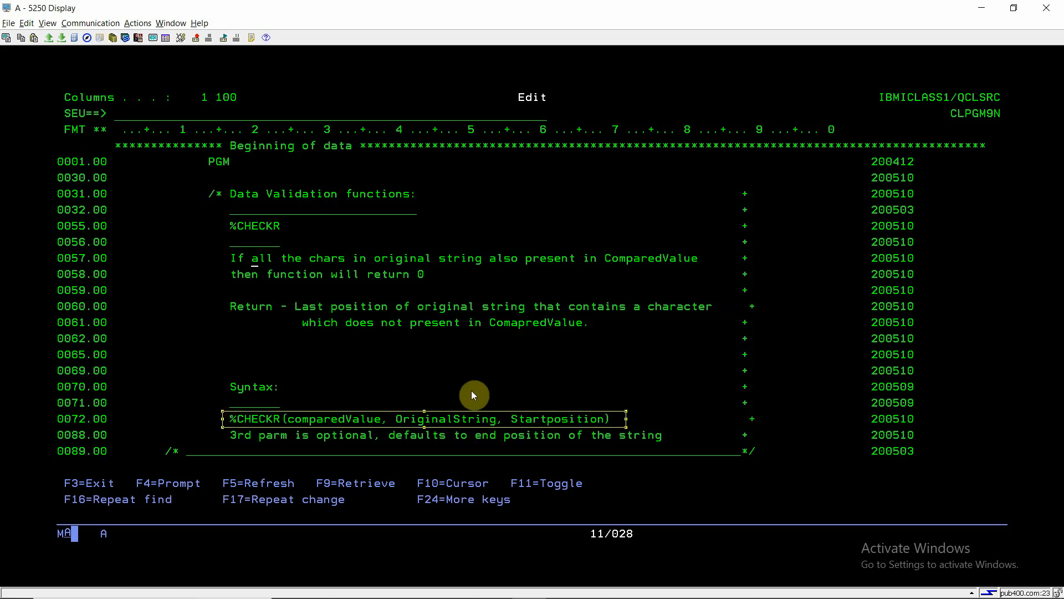
Step: Scroll the SEU editor down to the DCL and CHGVAR statements using %CHECKR
click(445, 419)
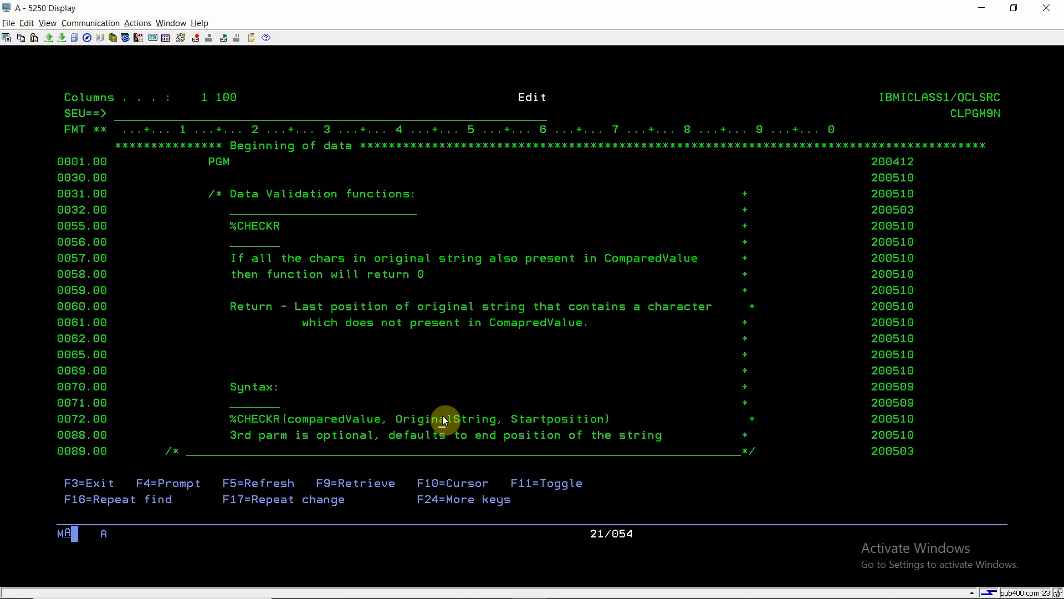
mouse_move(562, 431)
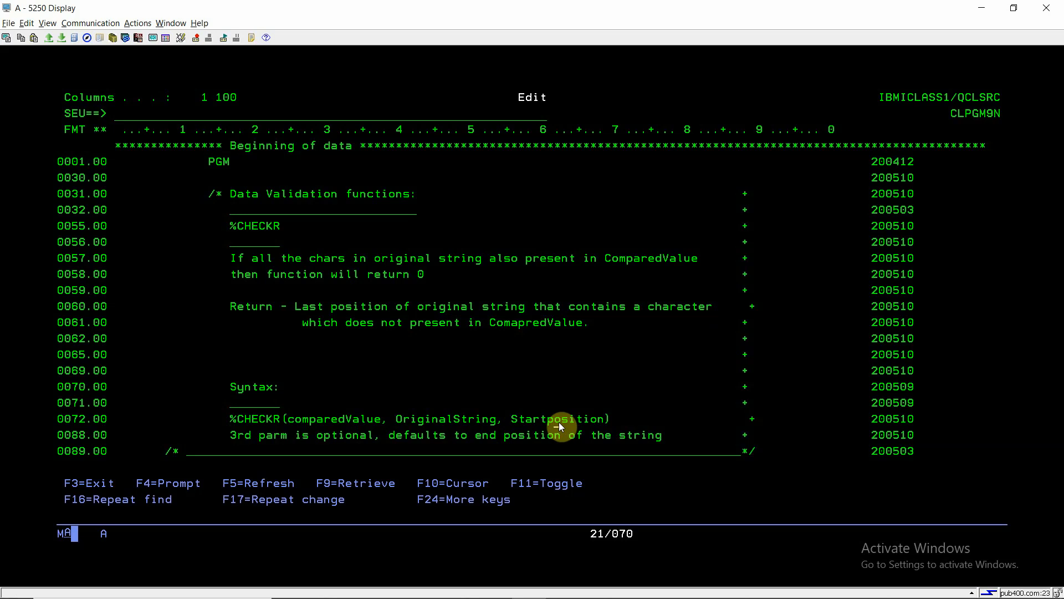
mouse_move(298, 426)
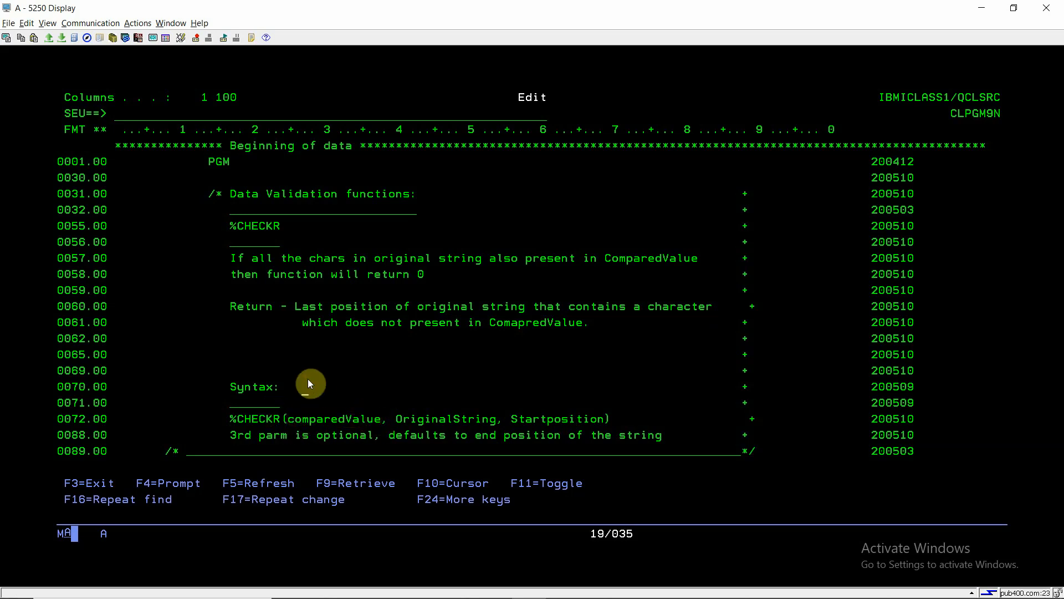
mouse_move(403, 414)
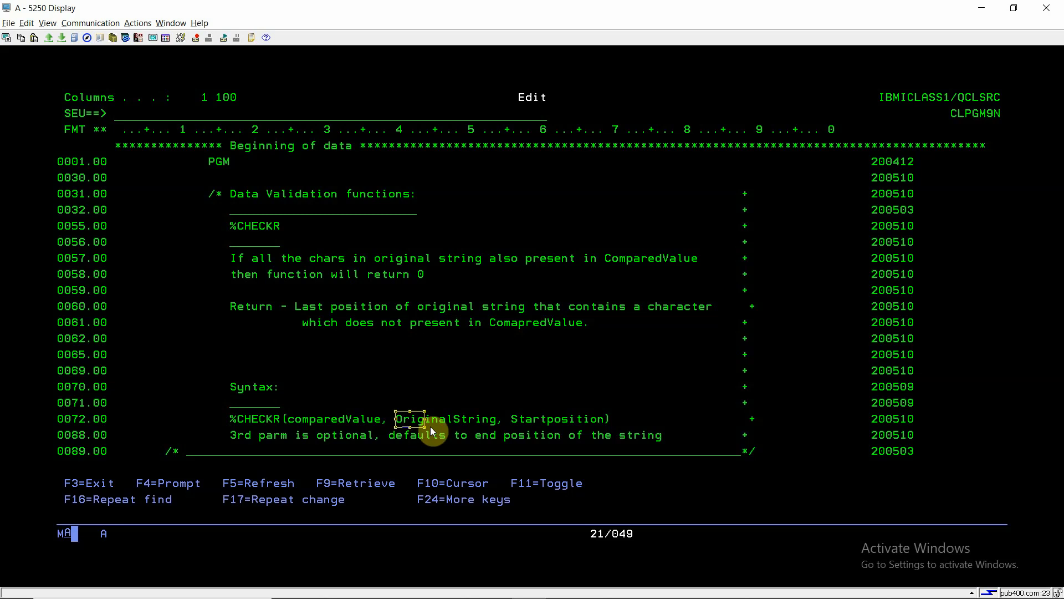
mouse_move(479, 425)
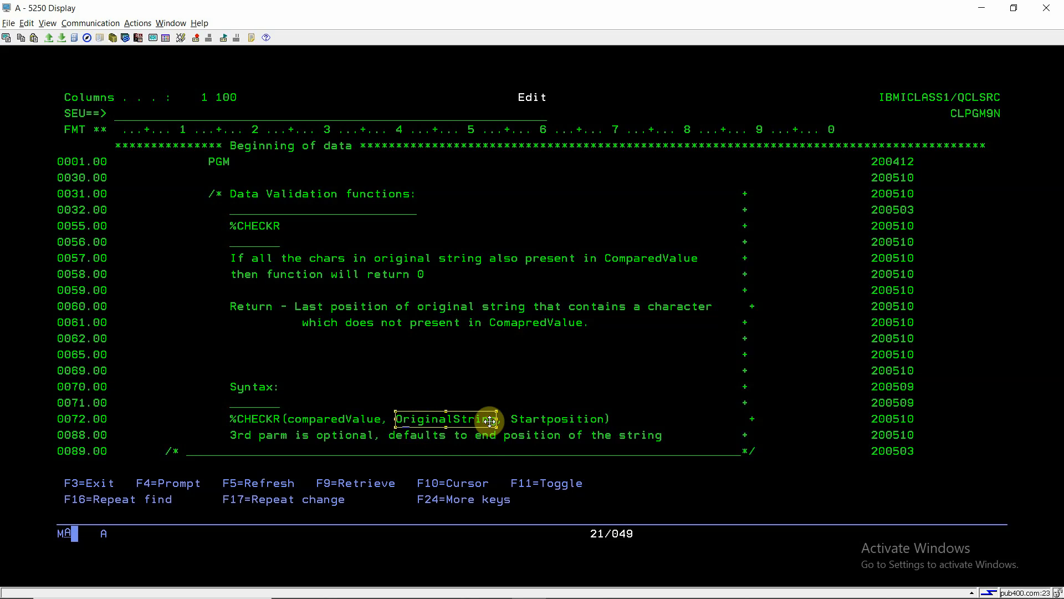
mouse_move(531, 395)
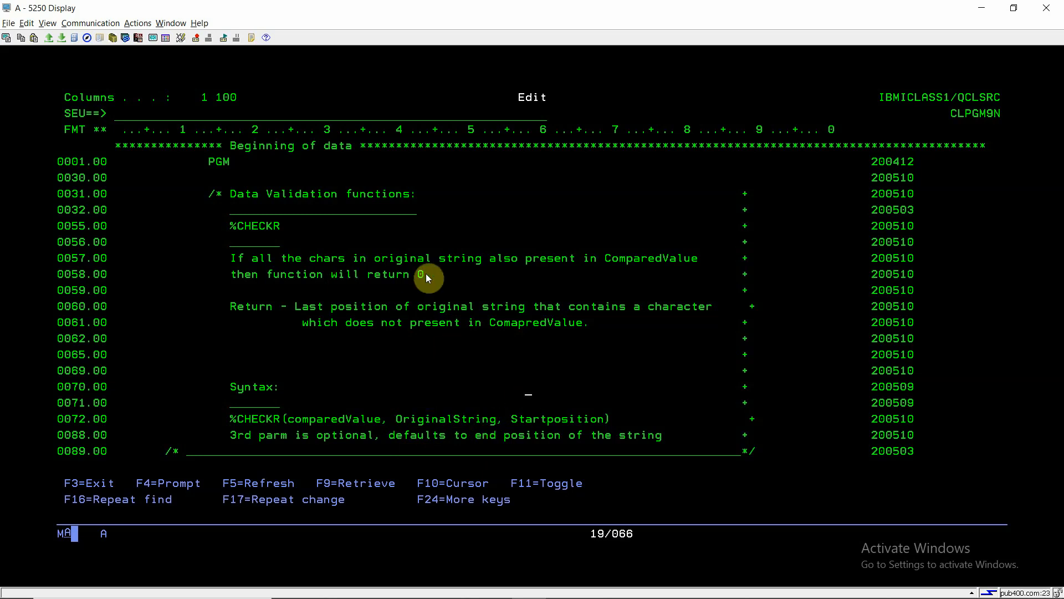
mouse_move(440, 437)
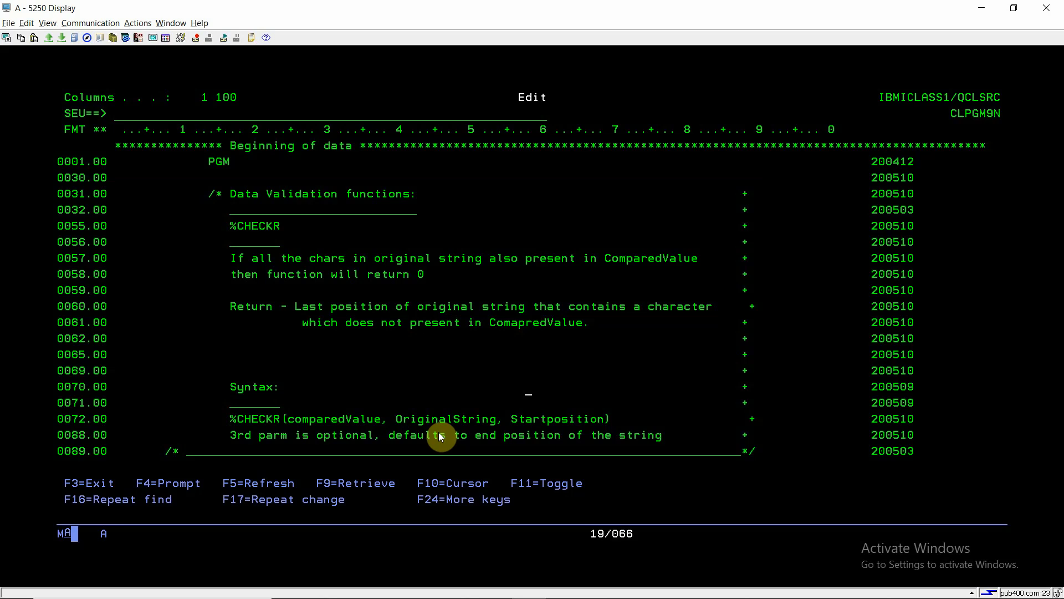
mouse_move(386, 275)
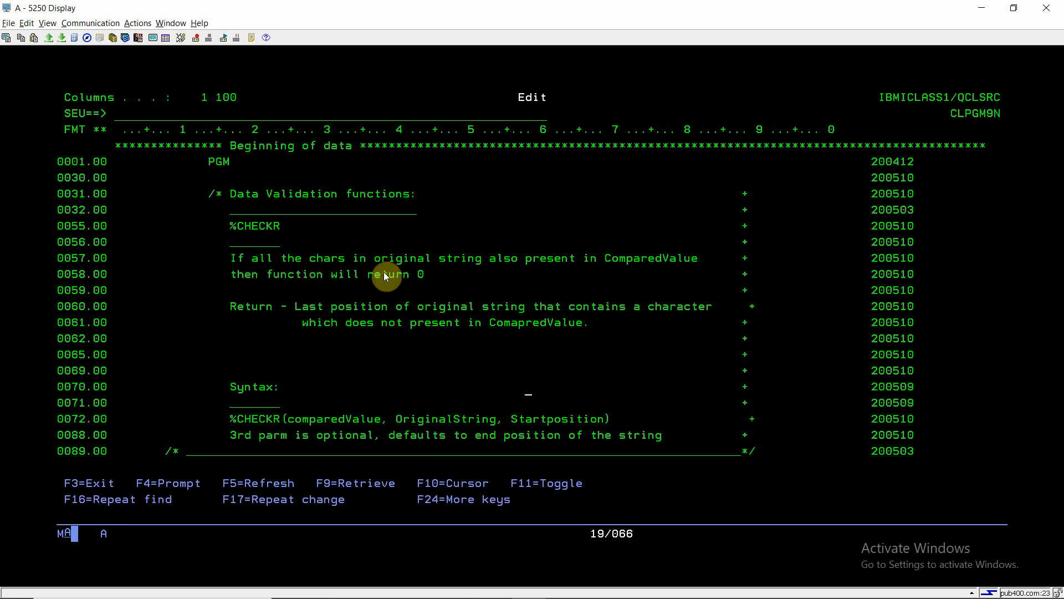
mouse_move(637, 278)
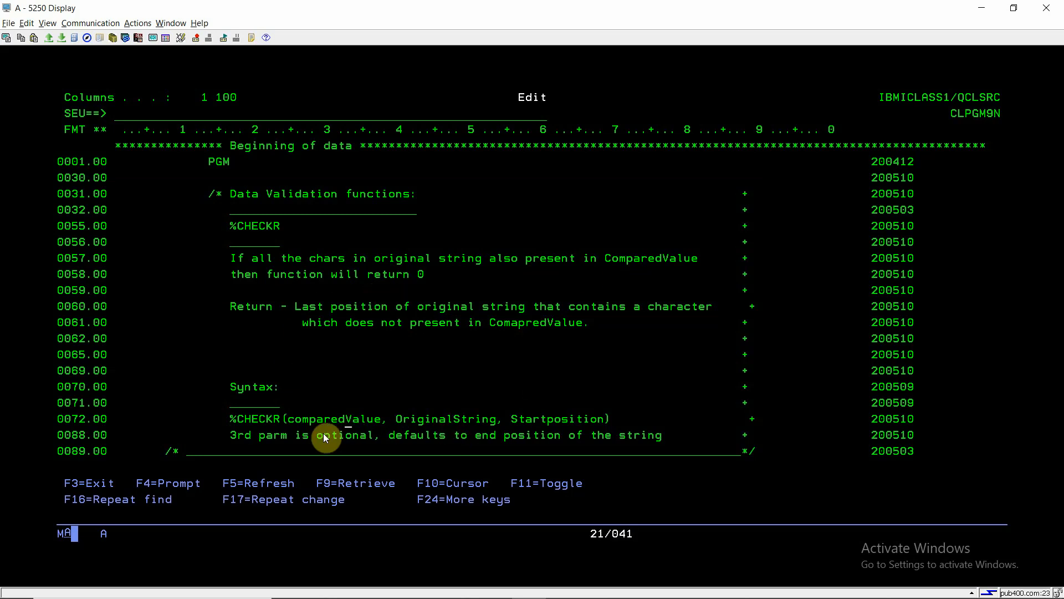
mouse_move(393, 379)
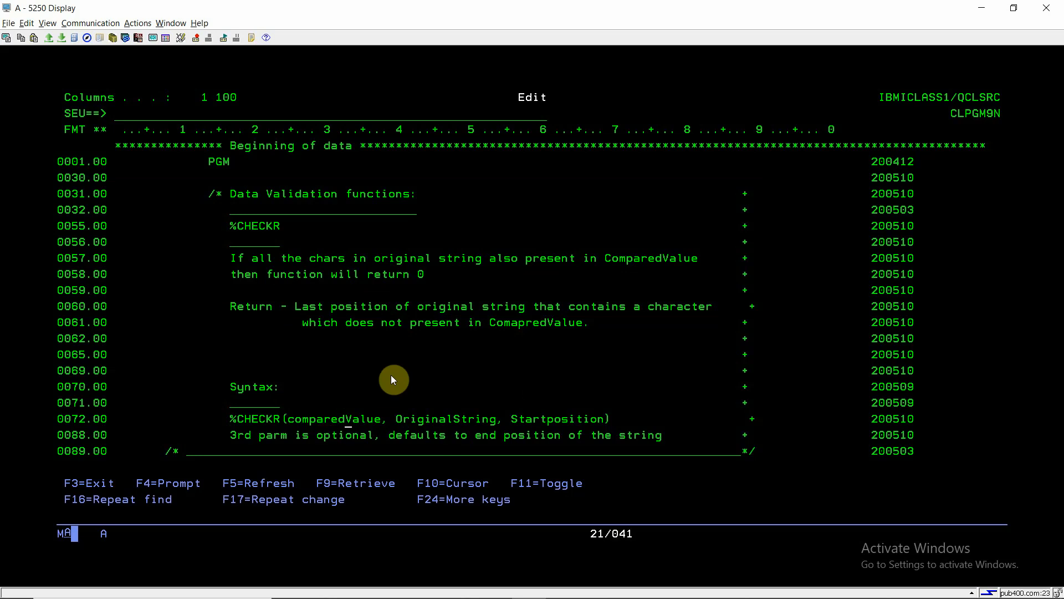
mouse_move(380, 328)
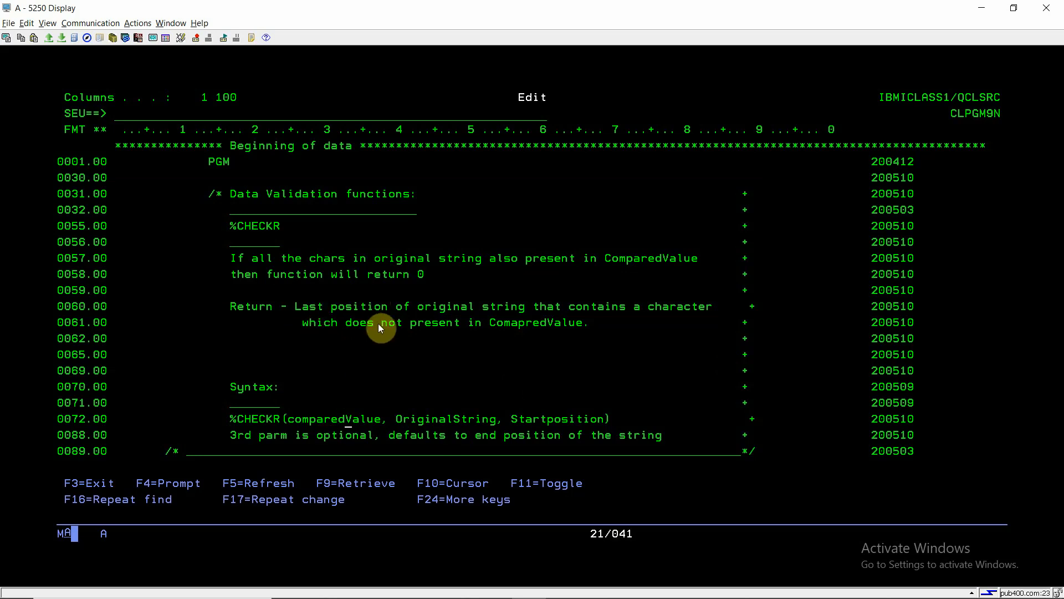
mouse_move(649, 301)
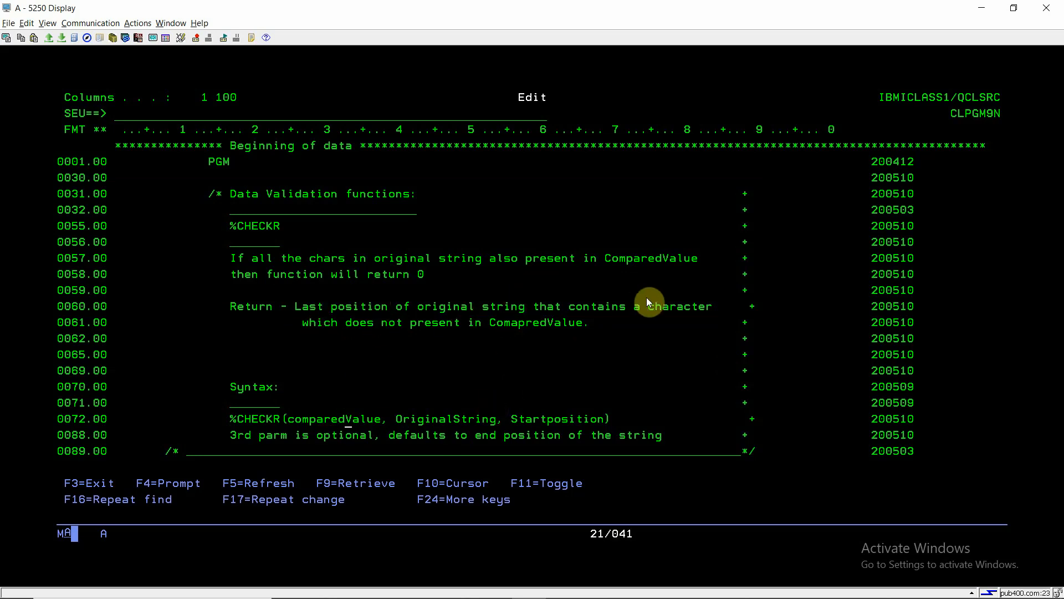
mouse_move(370, 429)
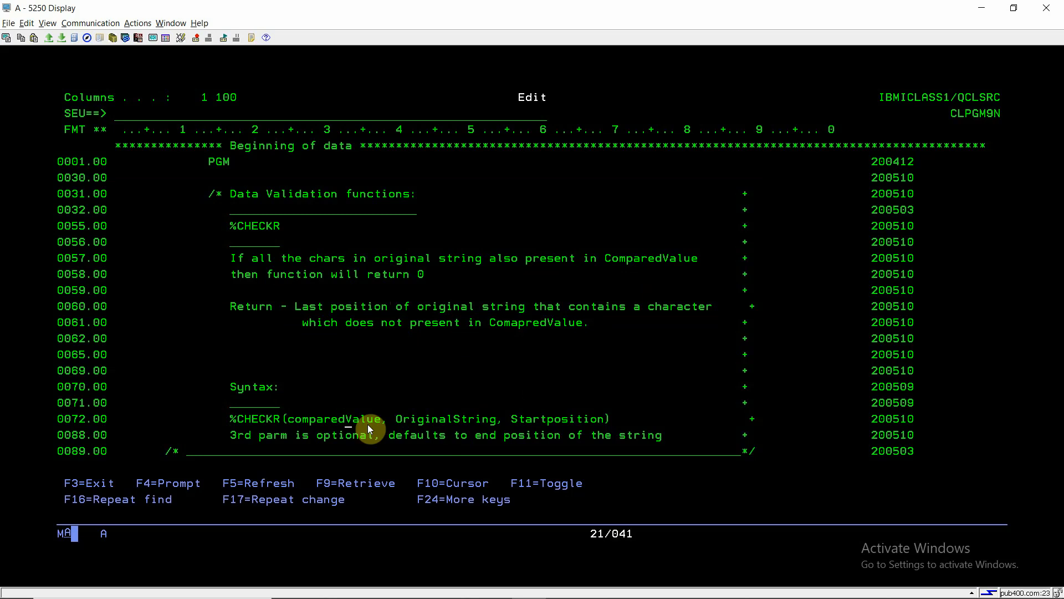
mouse_move(517, 419)
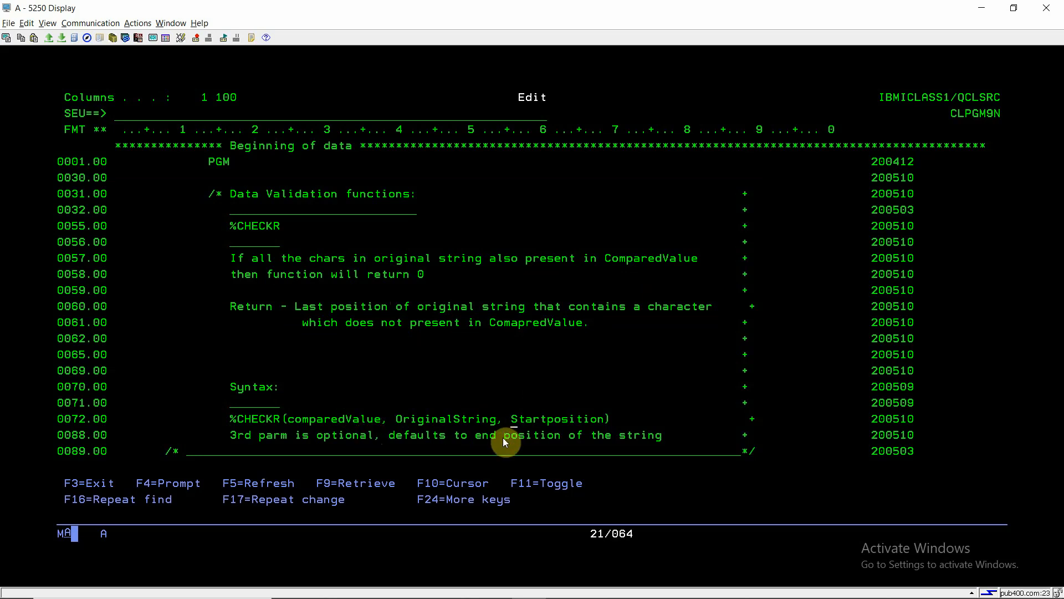
scroll(down, 3)
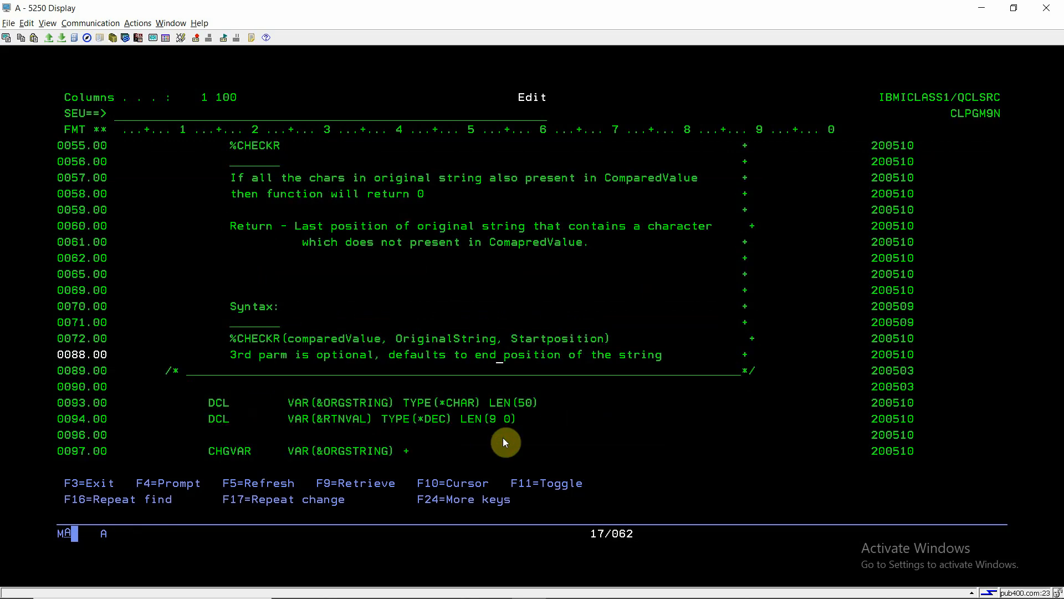
scroll(down, 3)
text(fi)
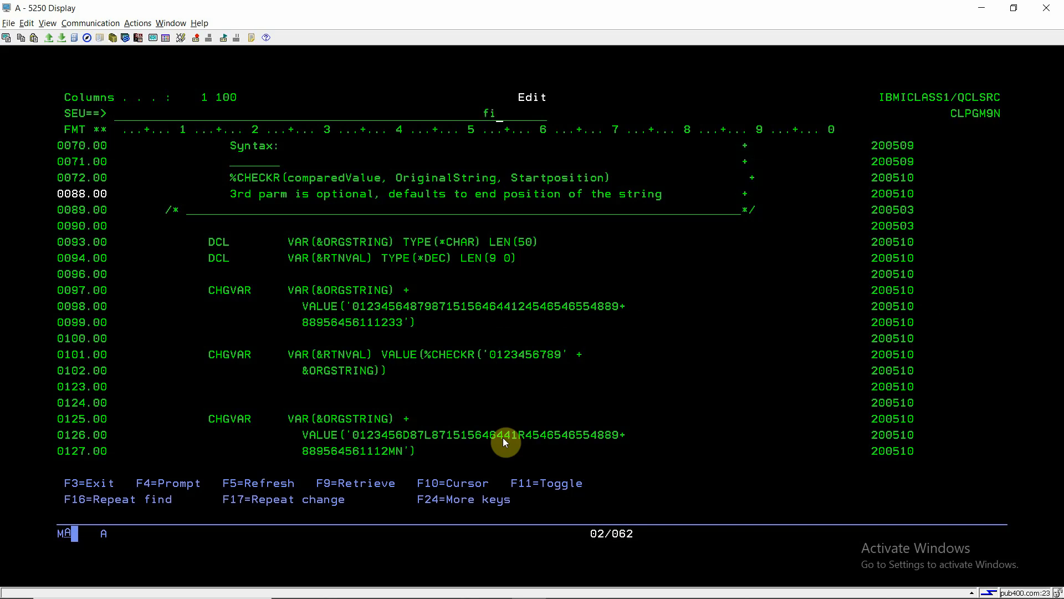
Step: Exit SEU saving CLPGM9N and compile it with option 14 (CRTBNDCL) into IBMICLASS1
key(F3)
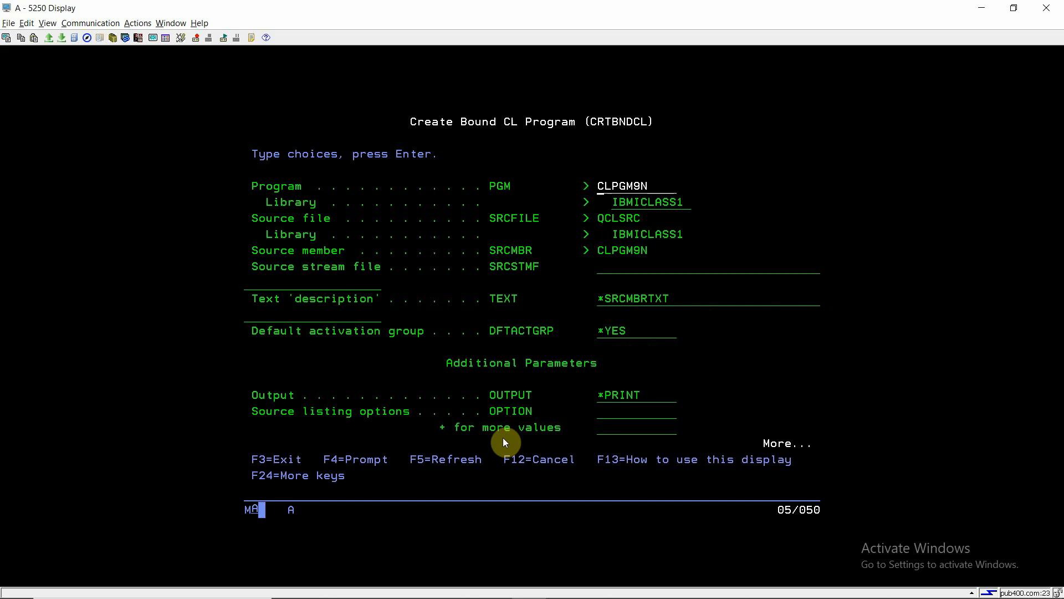
scroll(down, 3)
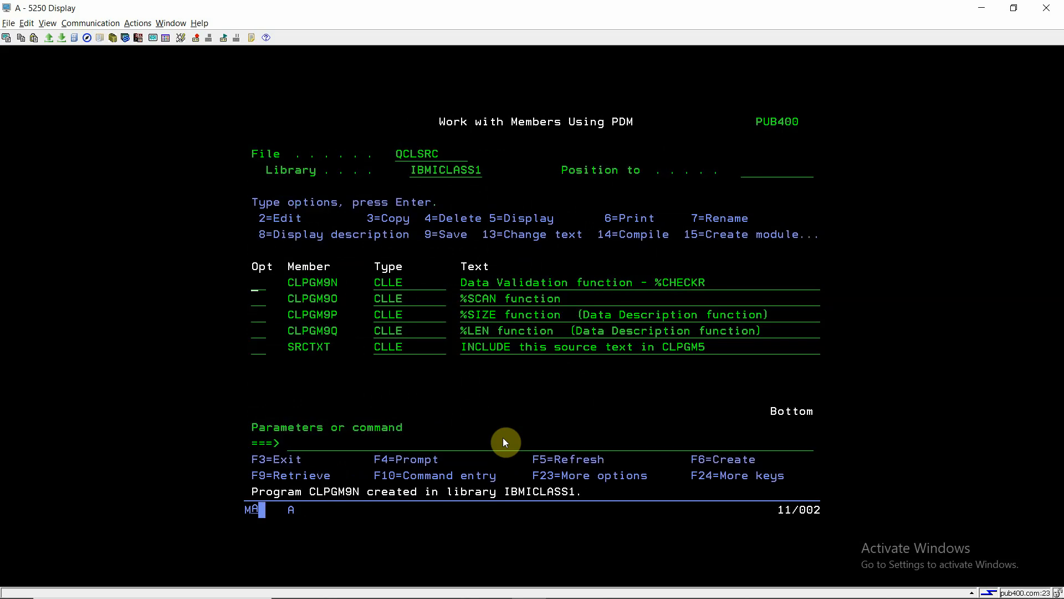
Step: End any prior debug session and start STRDBG on CLPGM9N with UPDPROD(*YES)
text(enddbg)
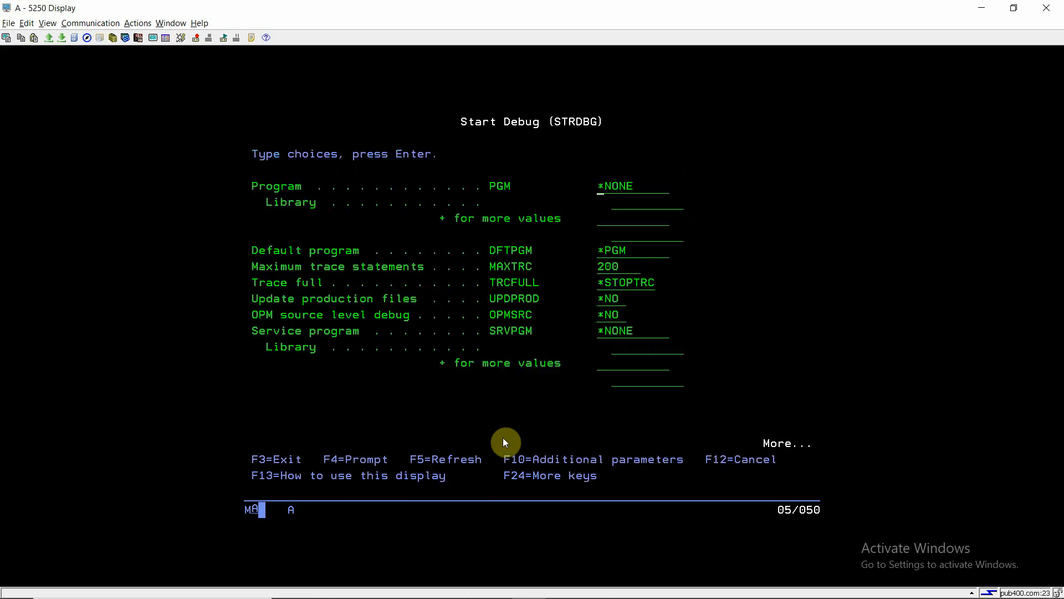
text(clpgm)
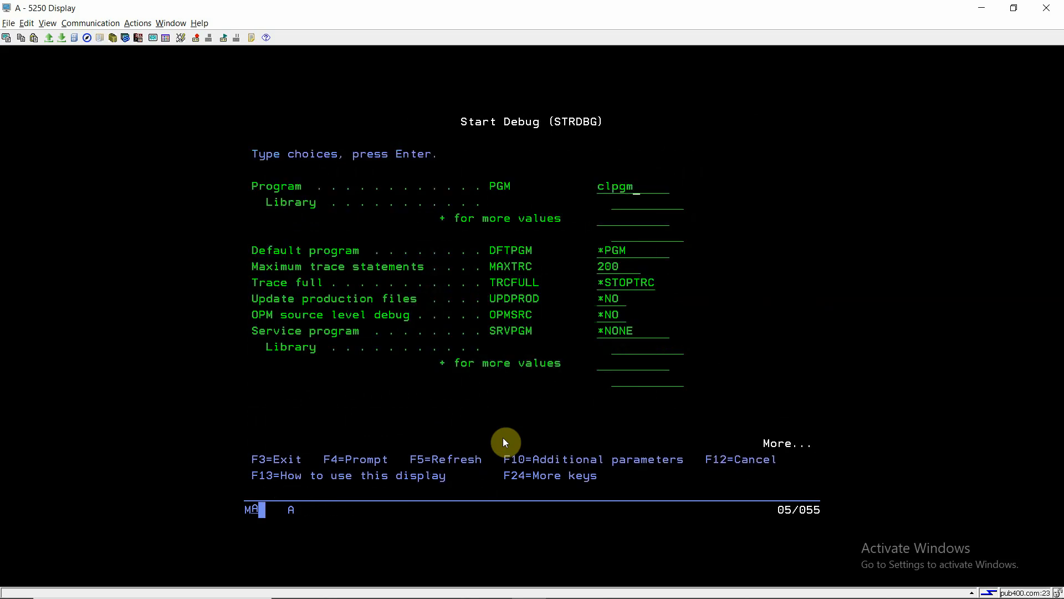
text(9n)
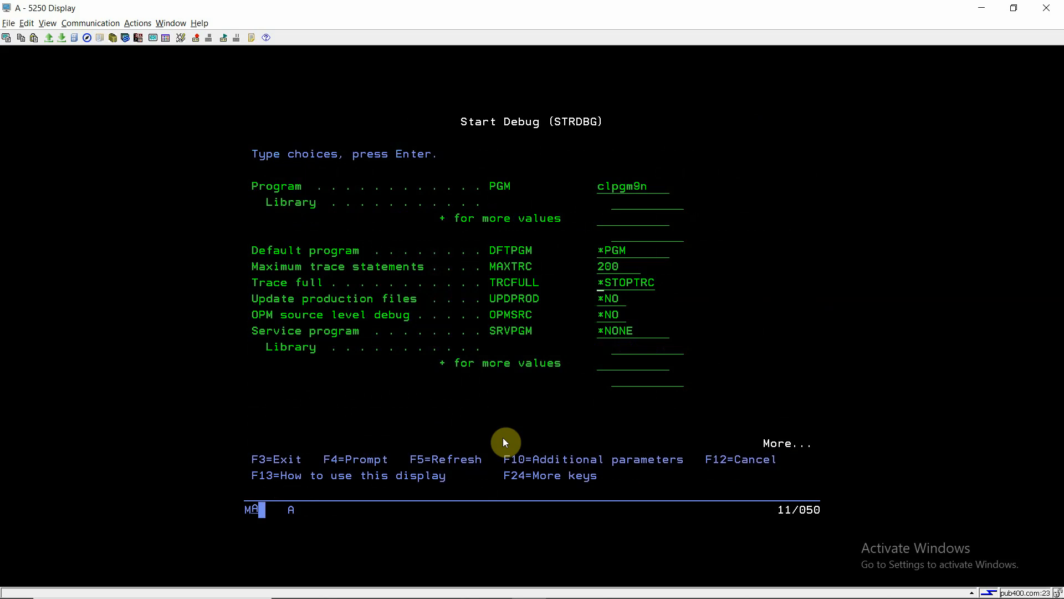
text(*YES)
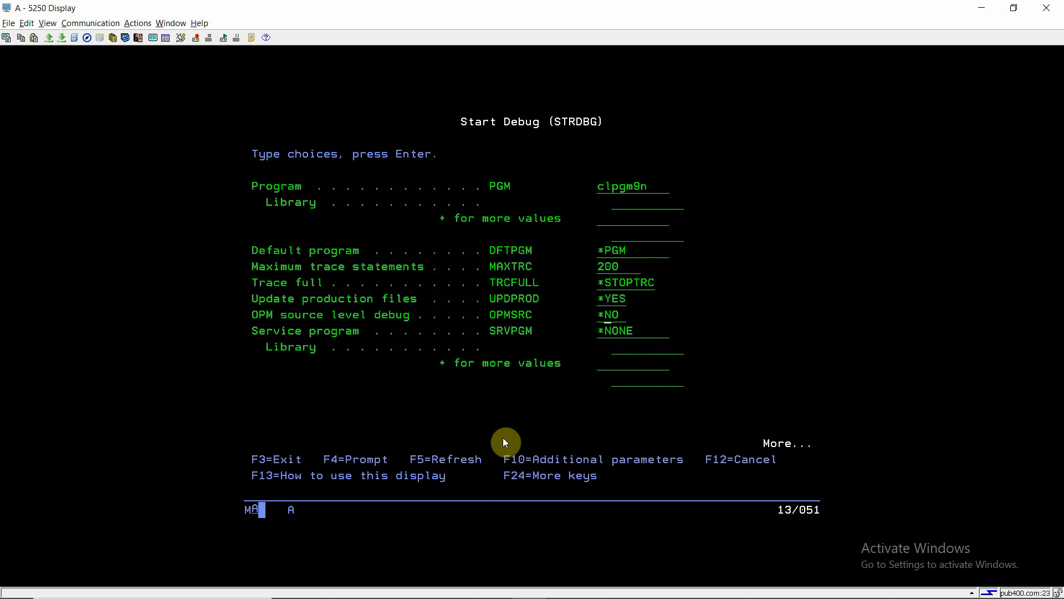
text(*YES)
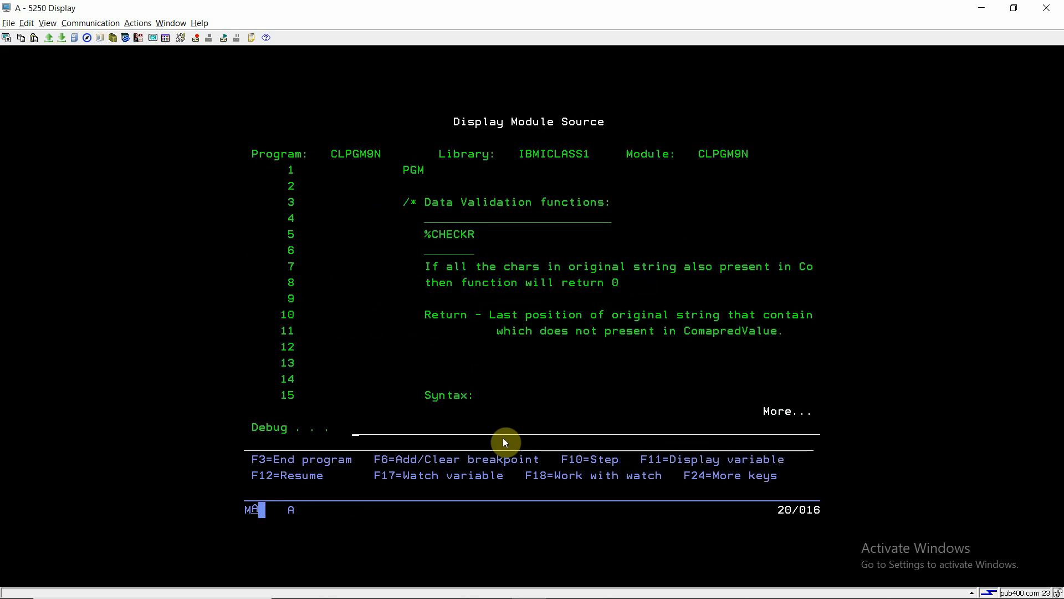
Step: Call CLPGM9N from the PDM command line so the debugger stops at the line 1 breakpoint
key(F6)
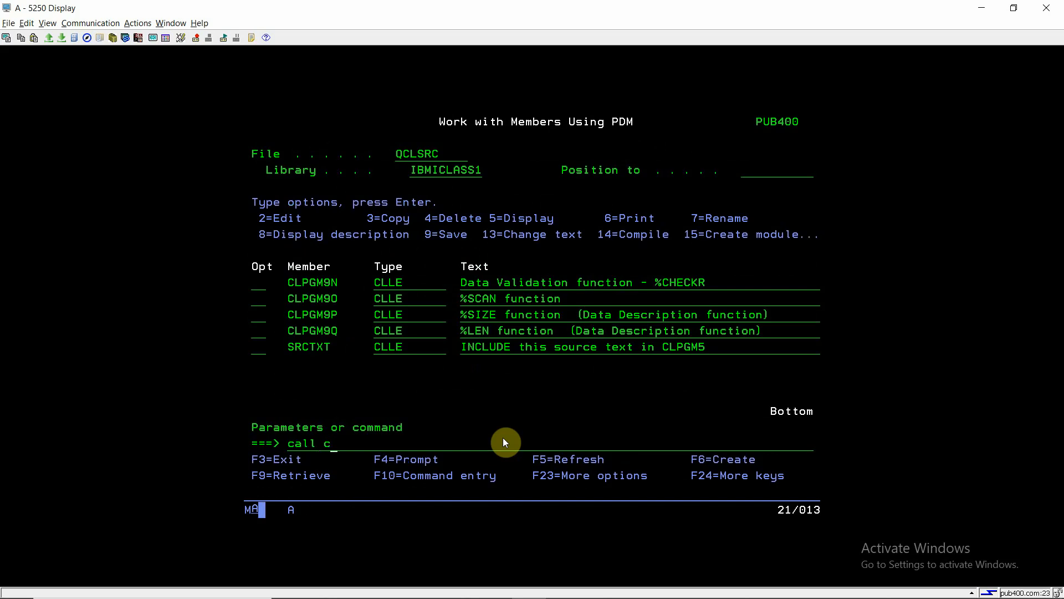
text(lpgm9)
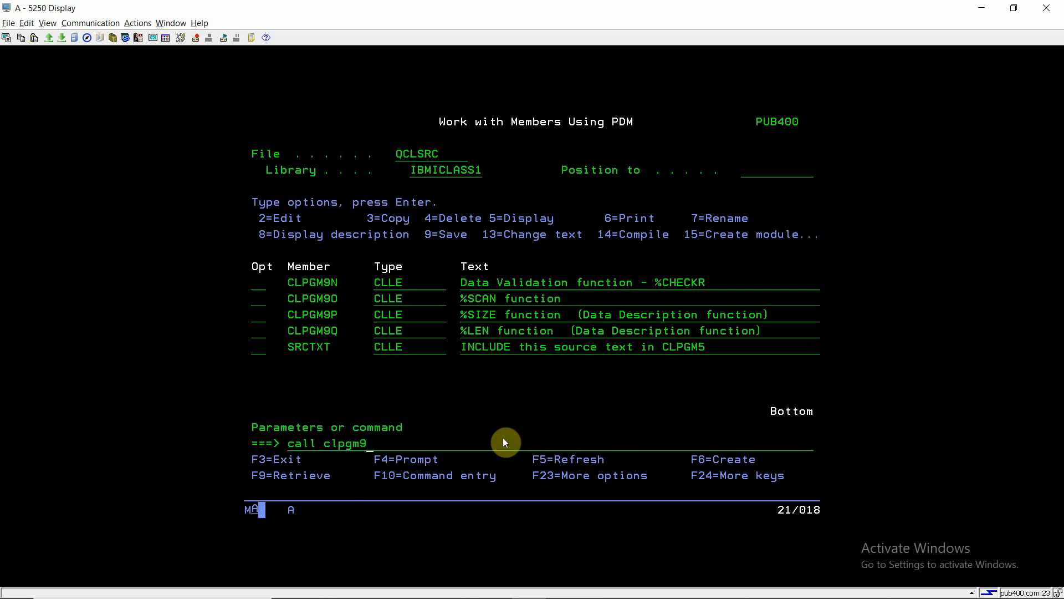
key(Return)
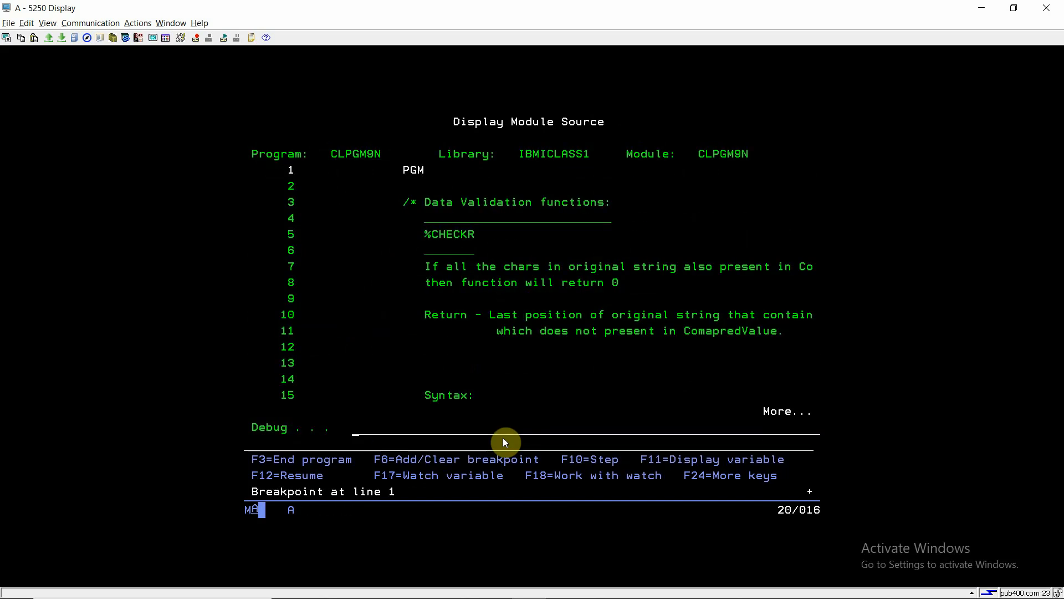
Step: Step to line 34 showing the all-digit &ORGSTRING and &RTNVAL = 000000000 after the first %CHECKR
key(F10)
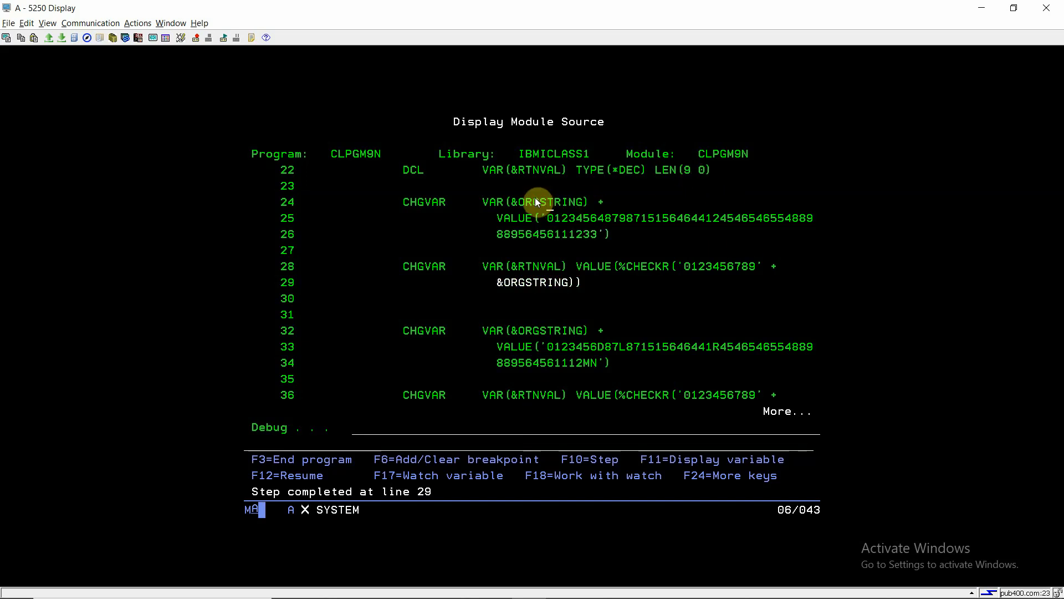
key(f11)
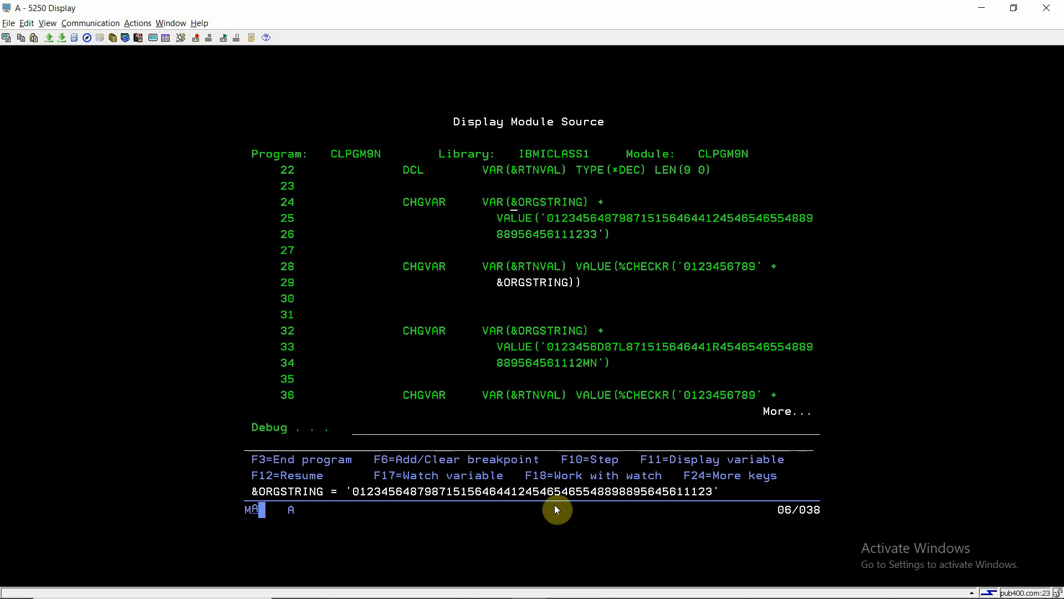
mouse_move(346, 491)
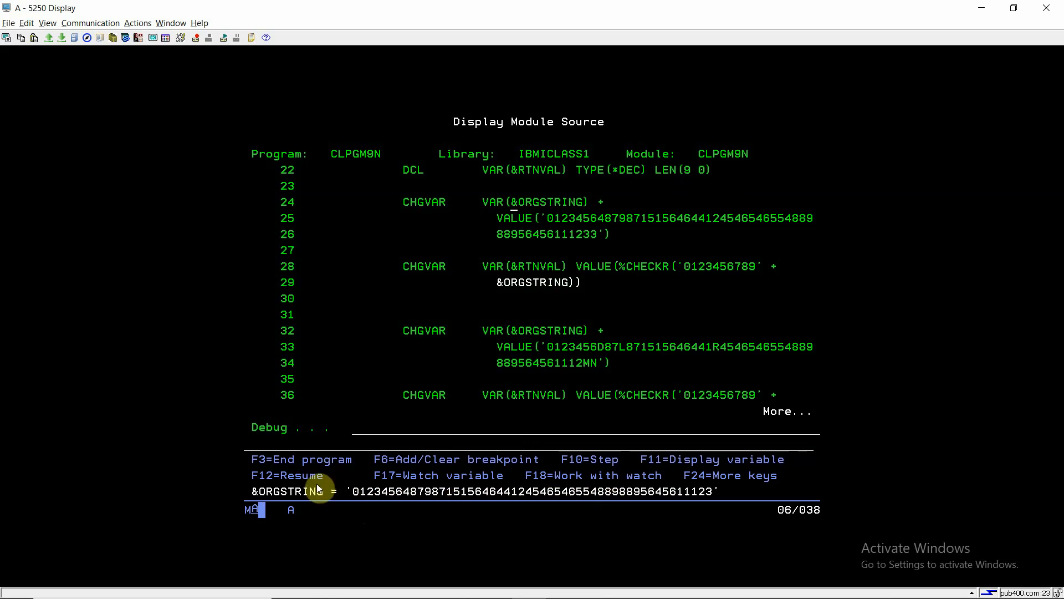
mouse_move(430, 516)
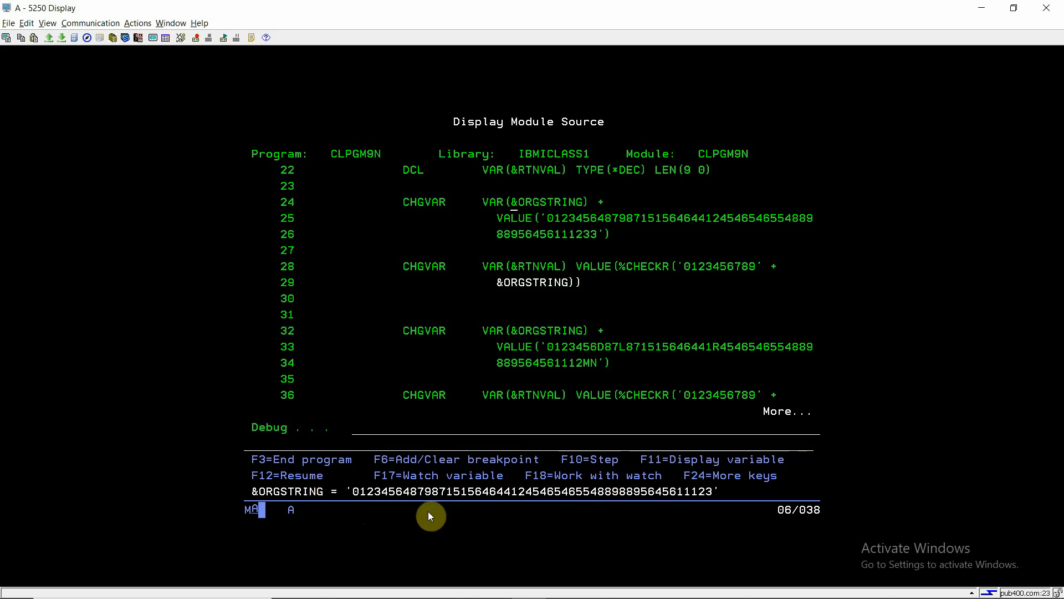
mouse_move(646, 318)
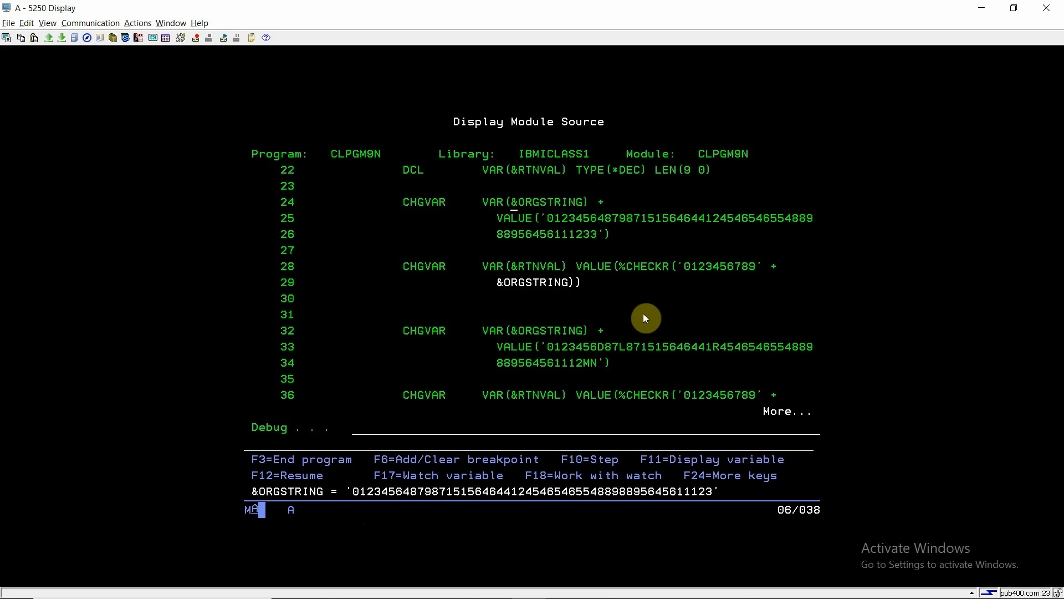
mouse_move(579, 292)
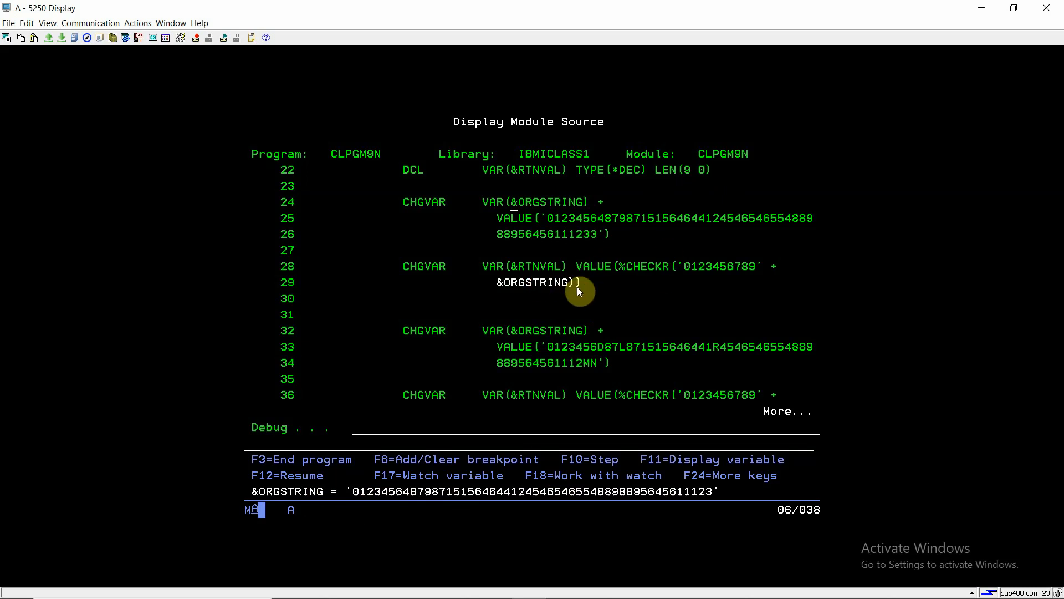
mouse_move(655, 276)
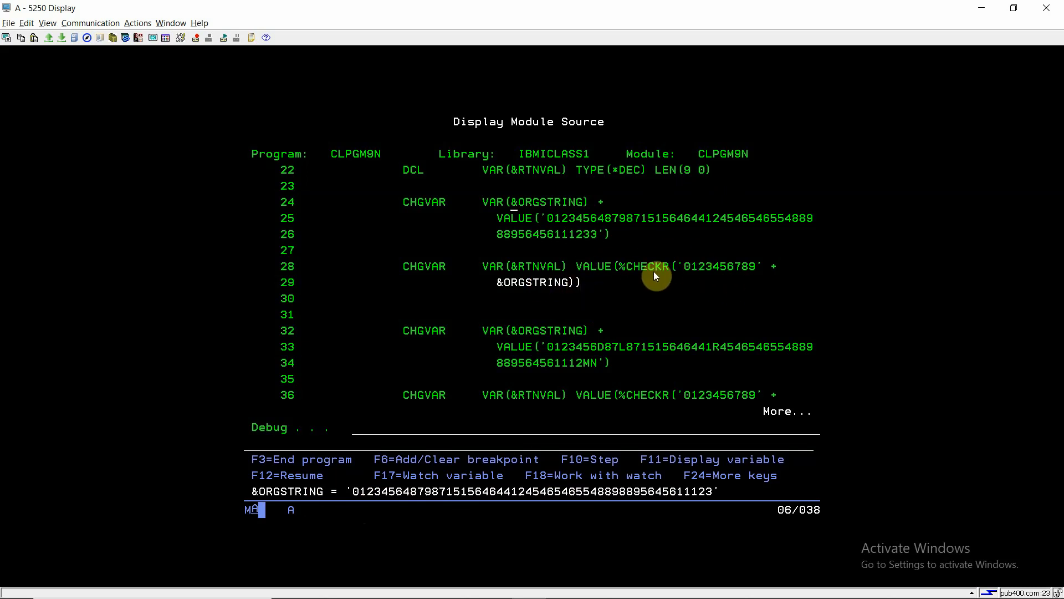
mouse_move(570, 295)
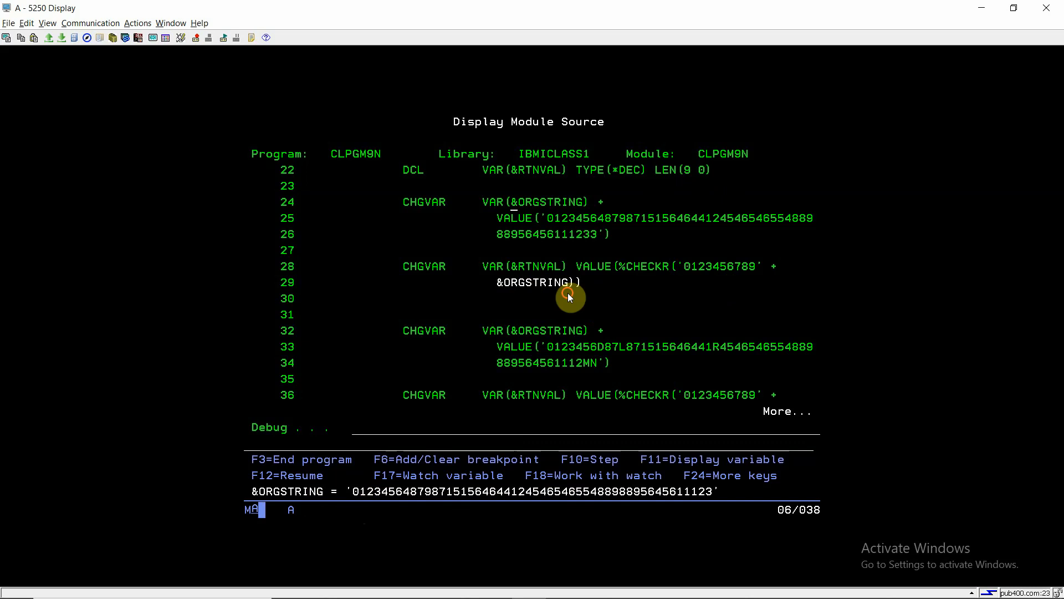
click(569, 295)
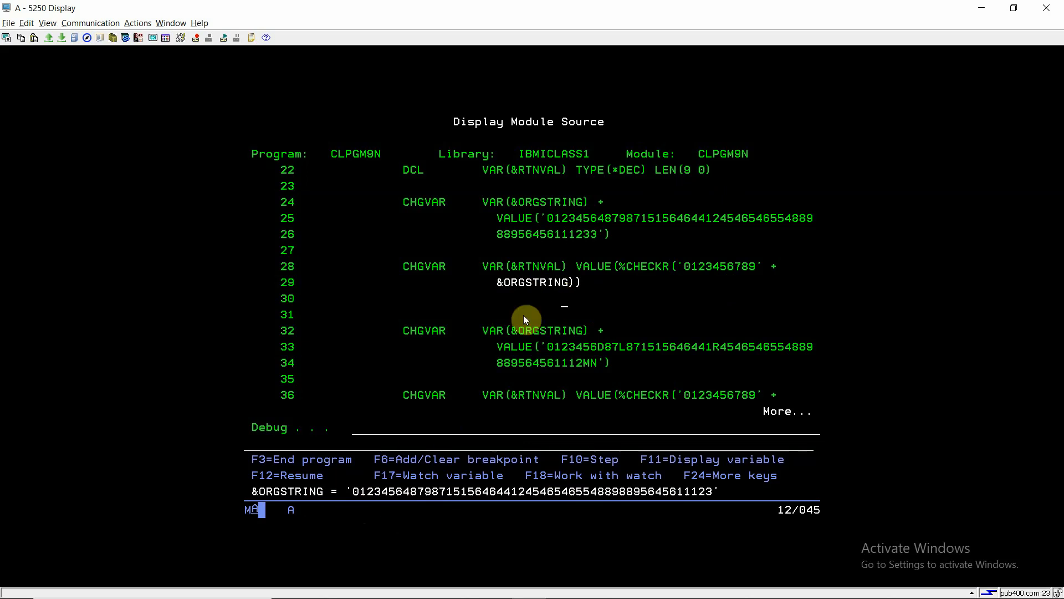
mouse_move(687, 272)
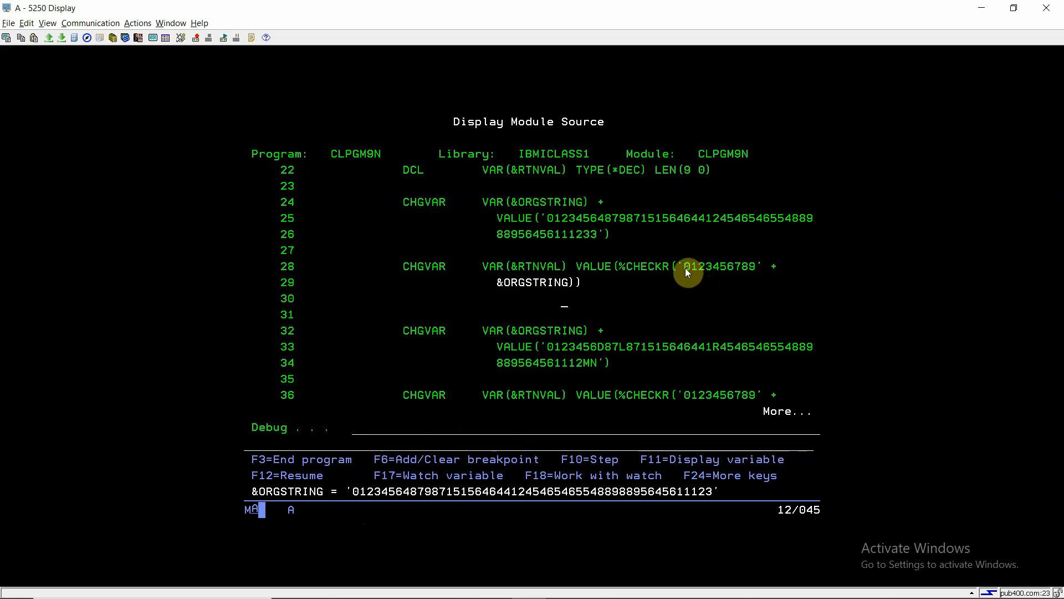
mouse_move(710, 255)
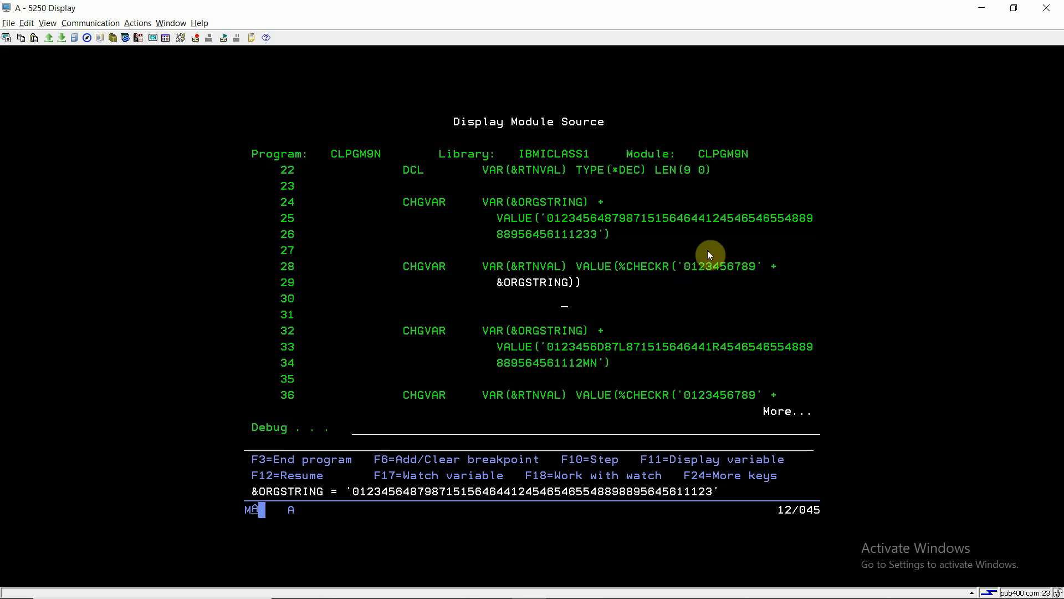
mouse_move(579, 262)
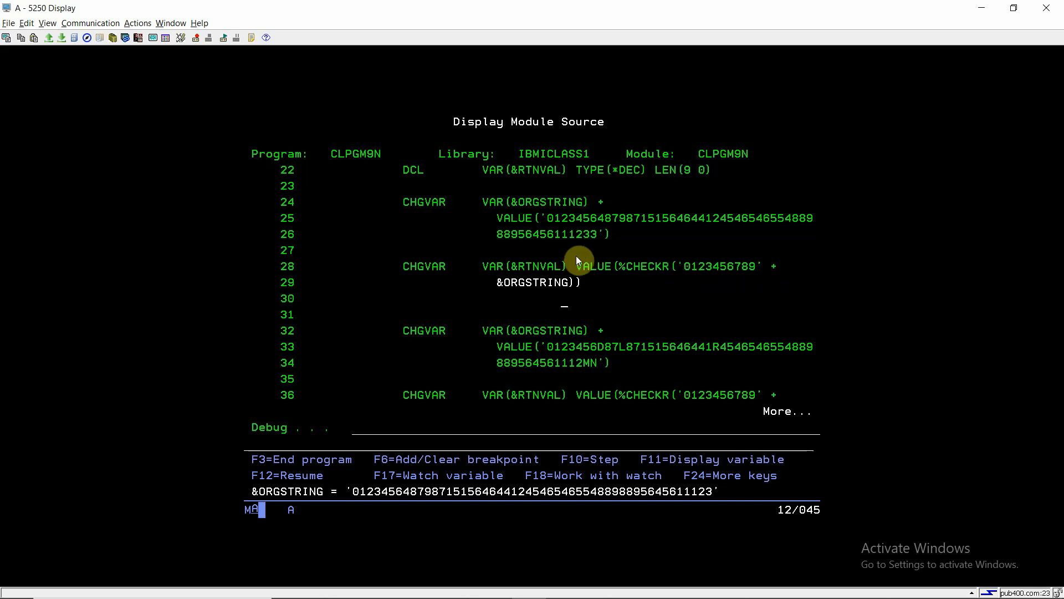
mouse_move(569, 291)
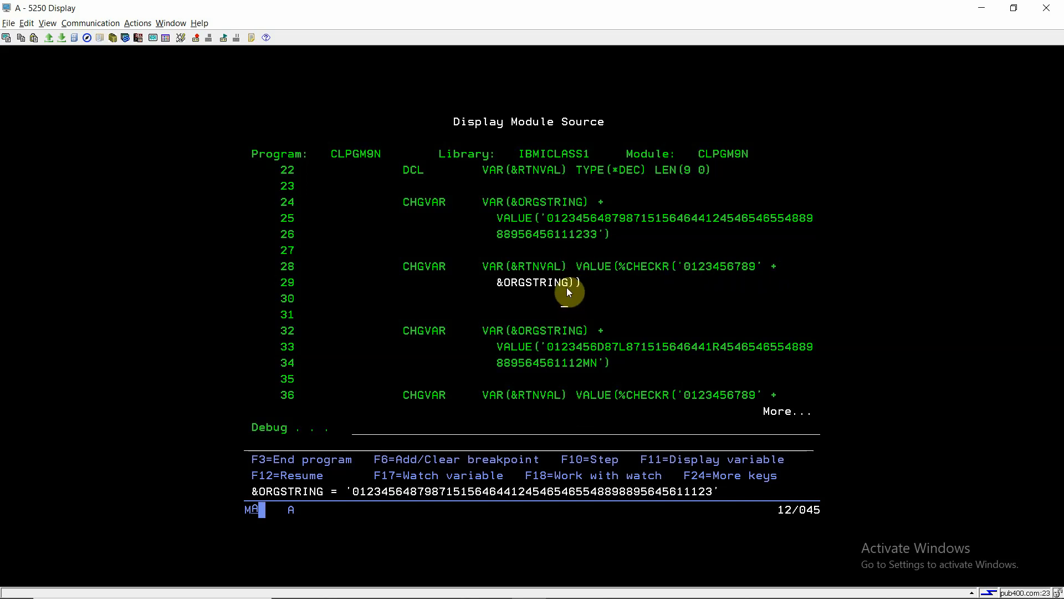
mouse_move(594, 249)
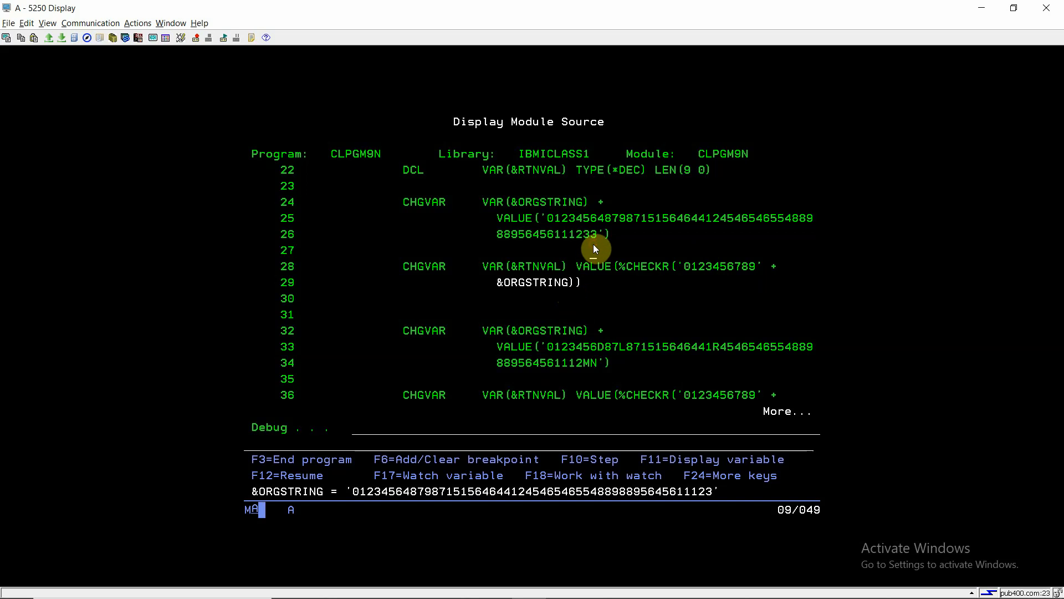
key(F10)
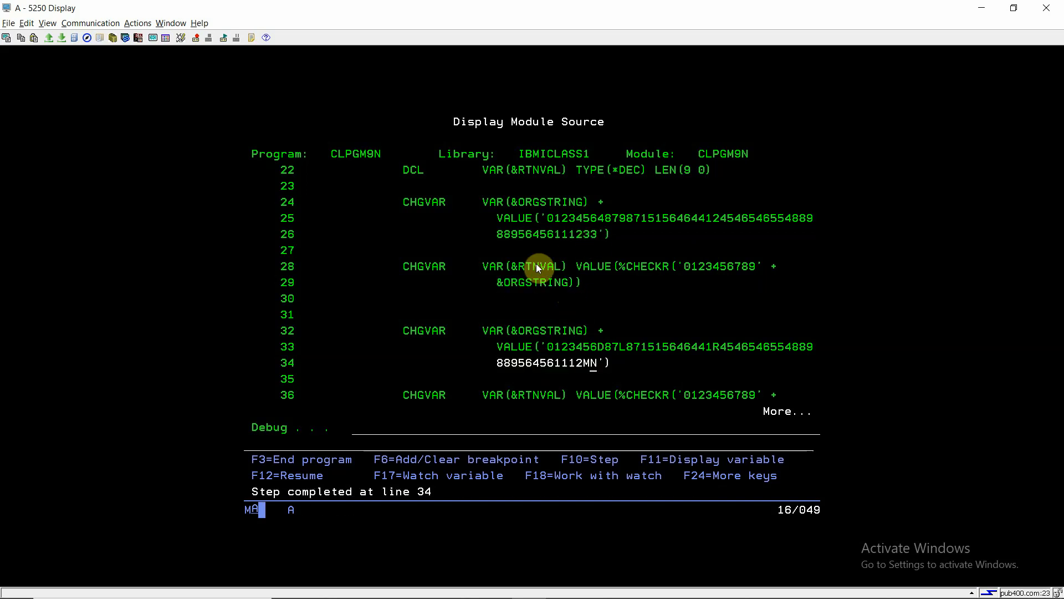
key(F11)
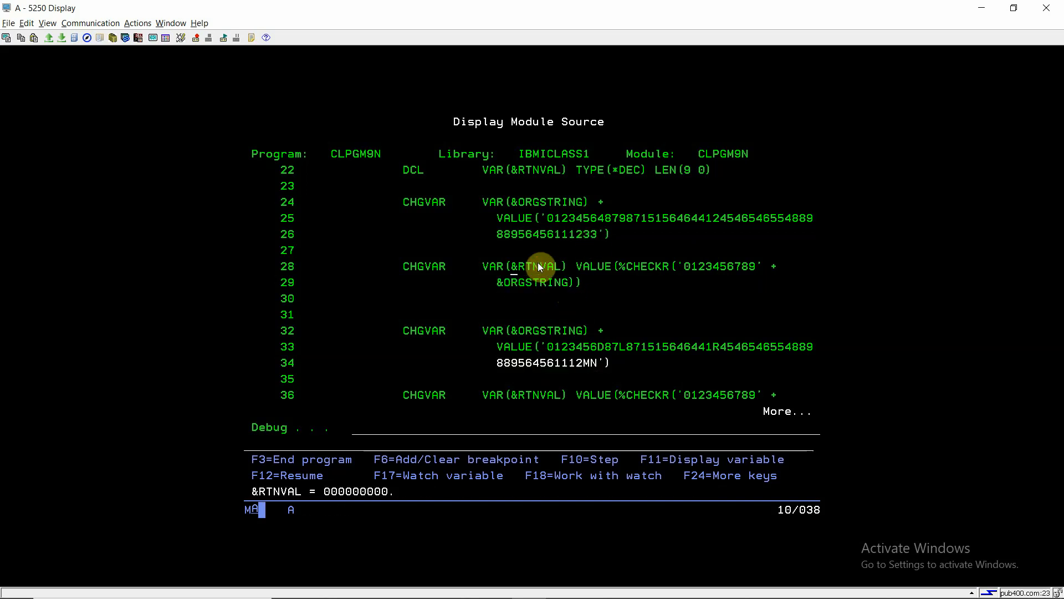
Step: Step to line 37 showing the &ORGSTRING ending in MN and &RTNVAL = 000000050
key(F10)
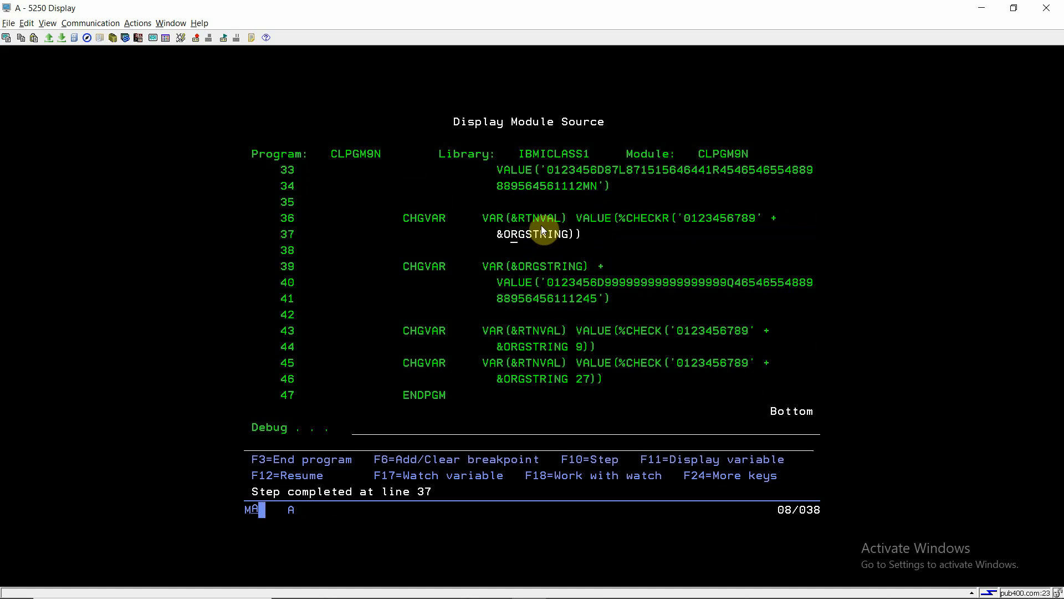
mouse_move(546, 234)
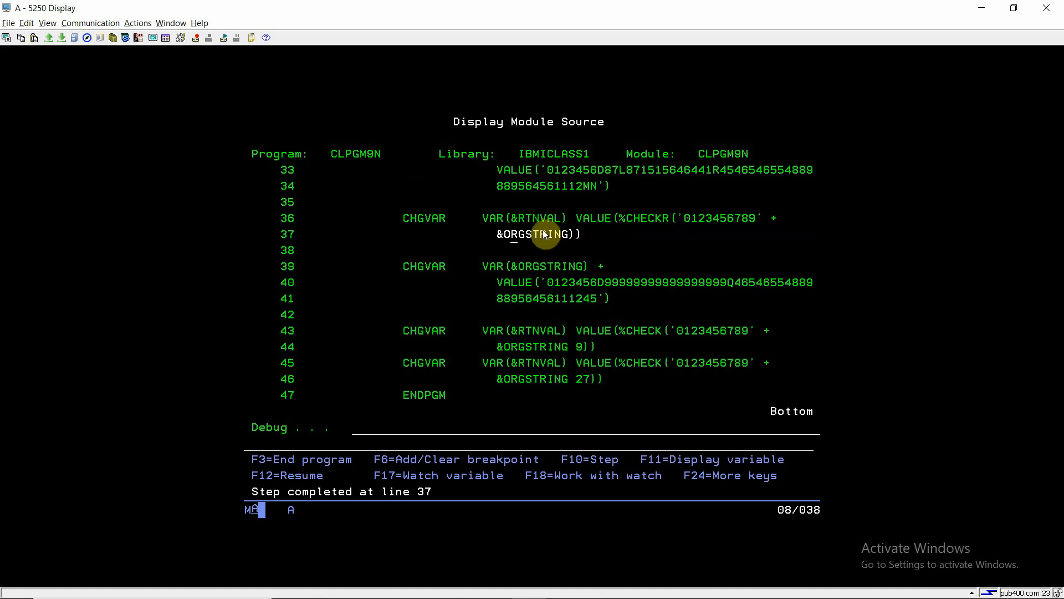
key(F11)
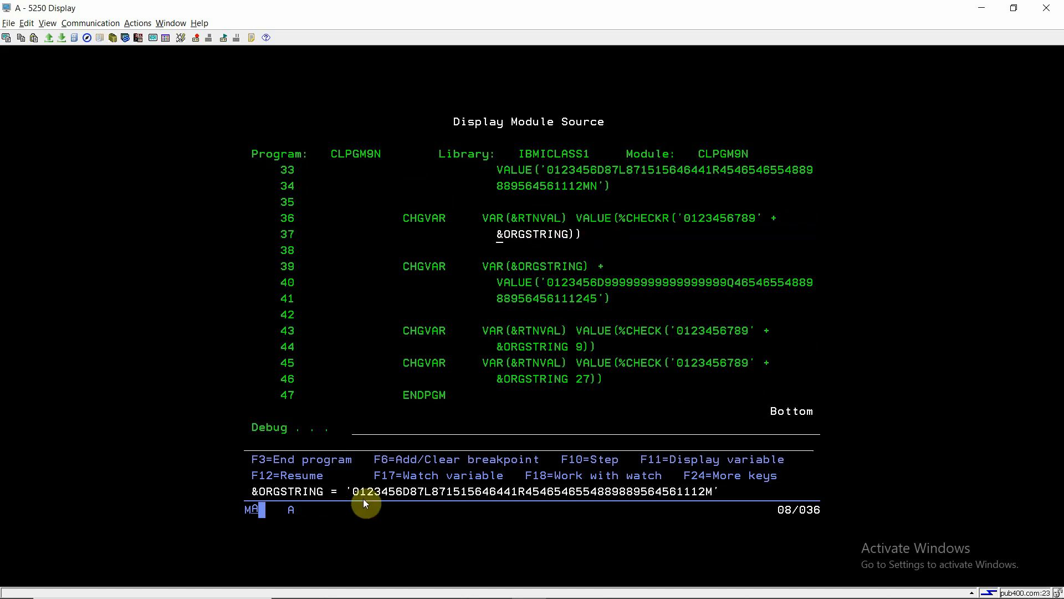
mouse_move(434, 500)
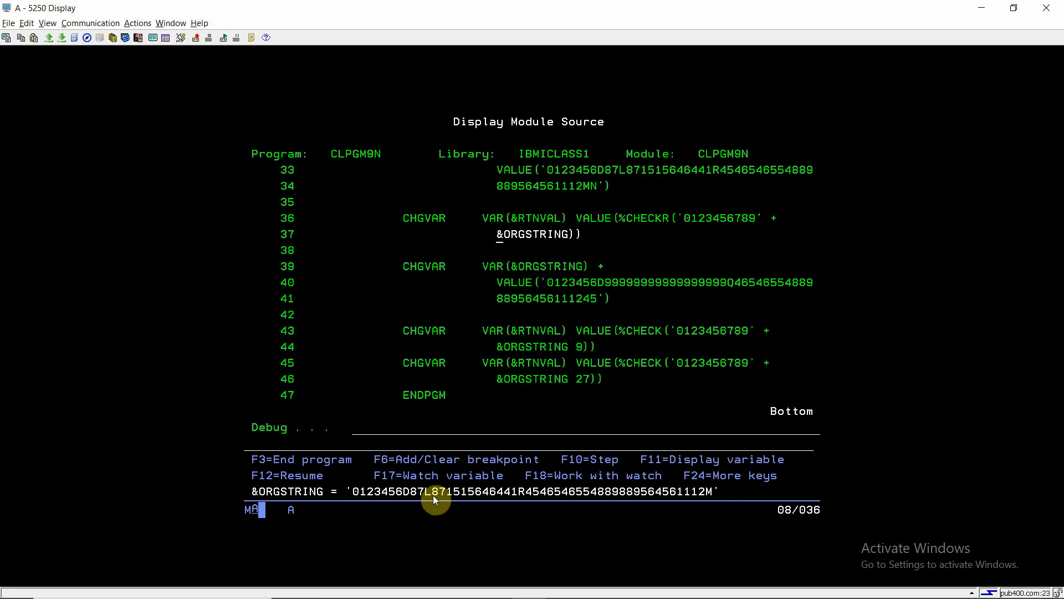
mouse_move(690, 496)
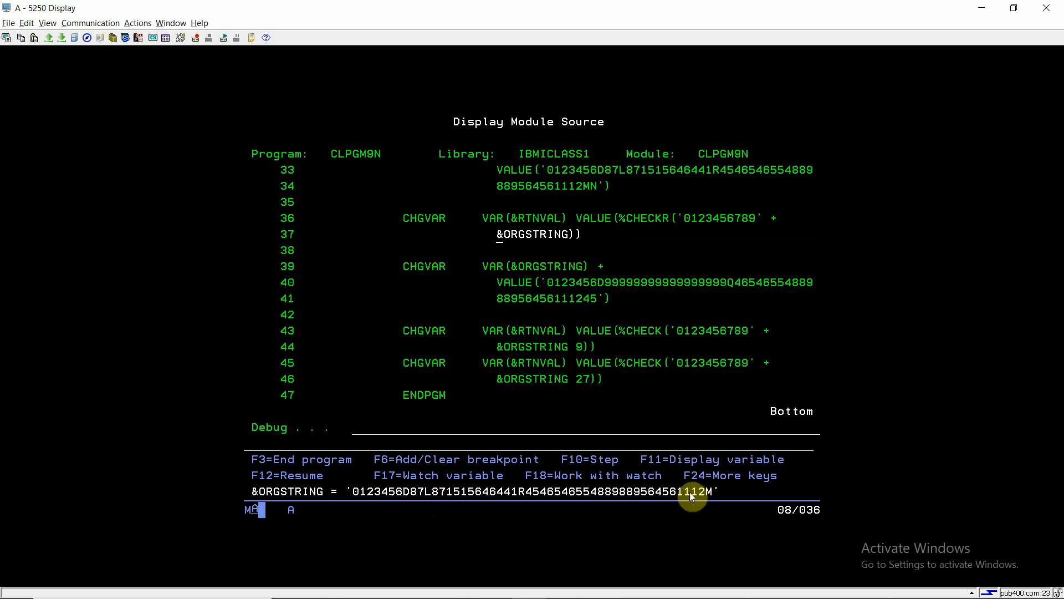
mouse_move(710, 491)
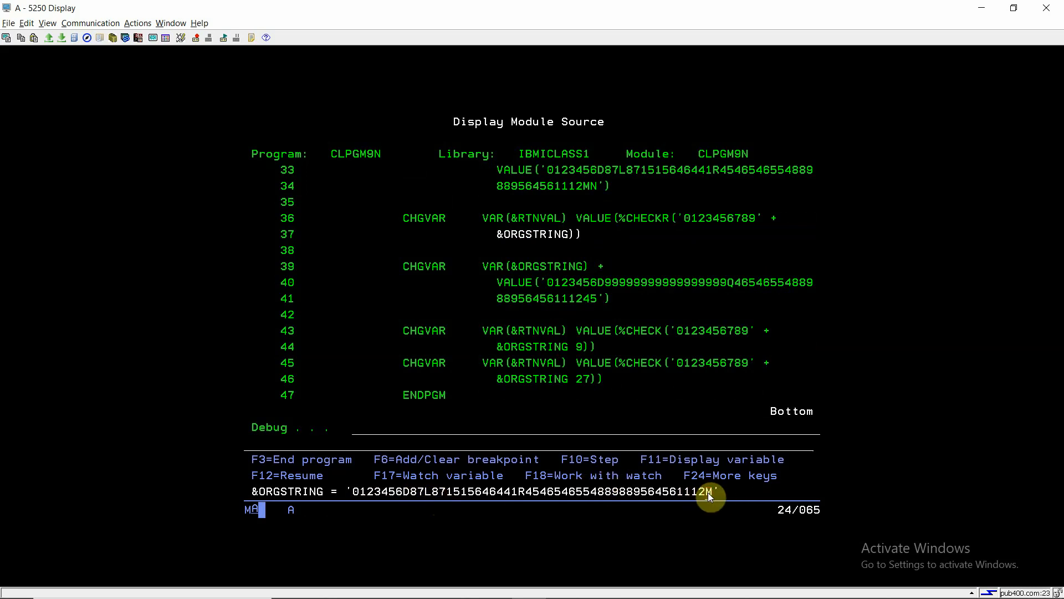
mouse_move(674, 206)
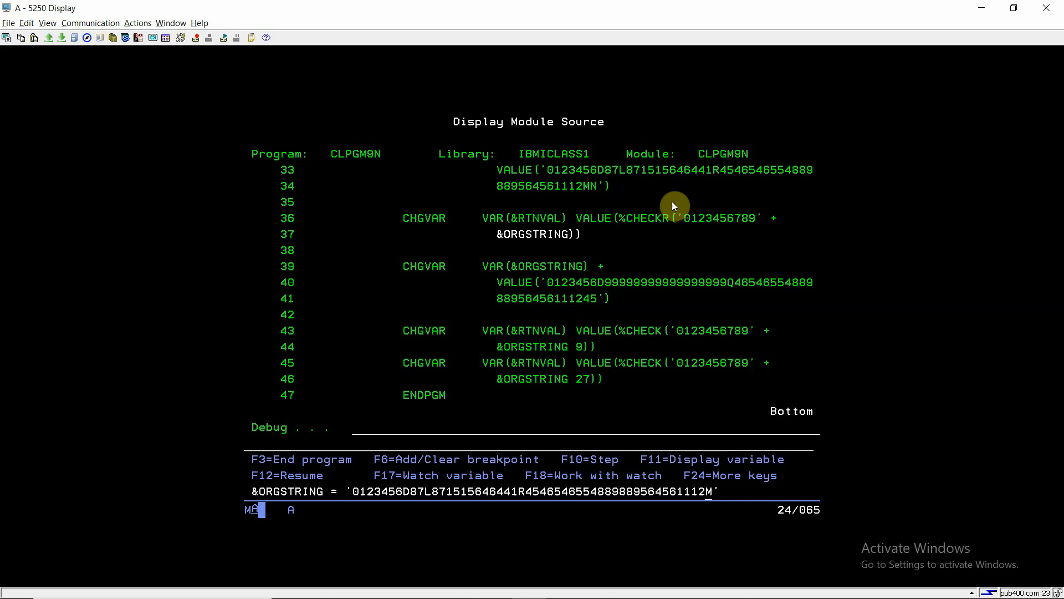
mouse_move(688, 197)
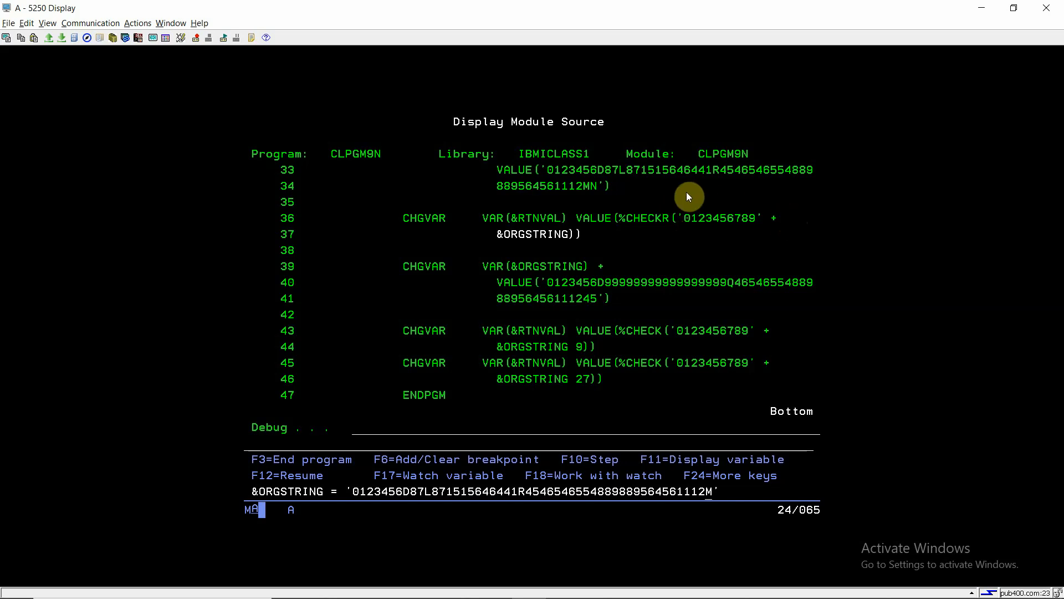
mouse_move(708, 496)
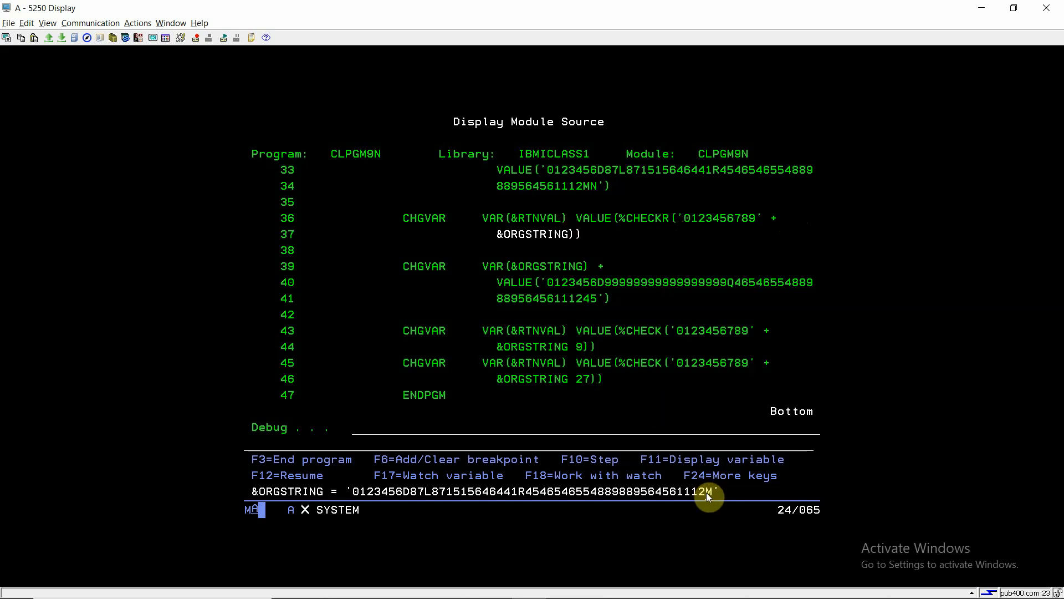
key(F10)
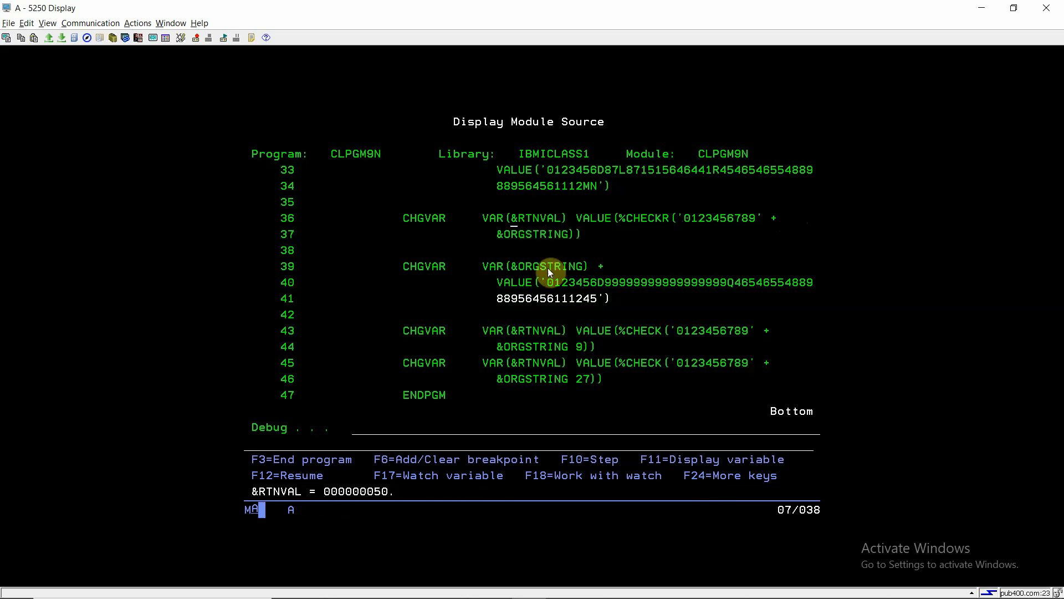
mouse_move(628, 463)
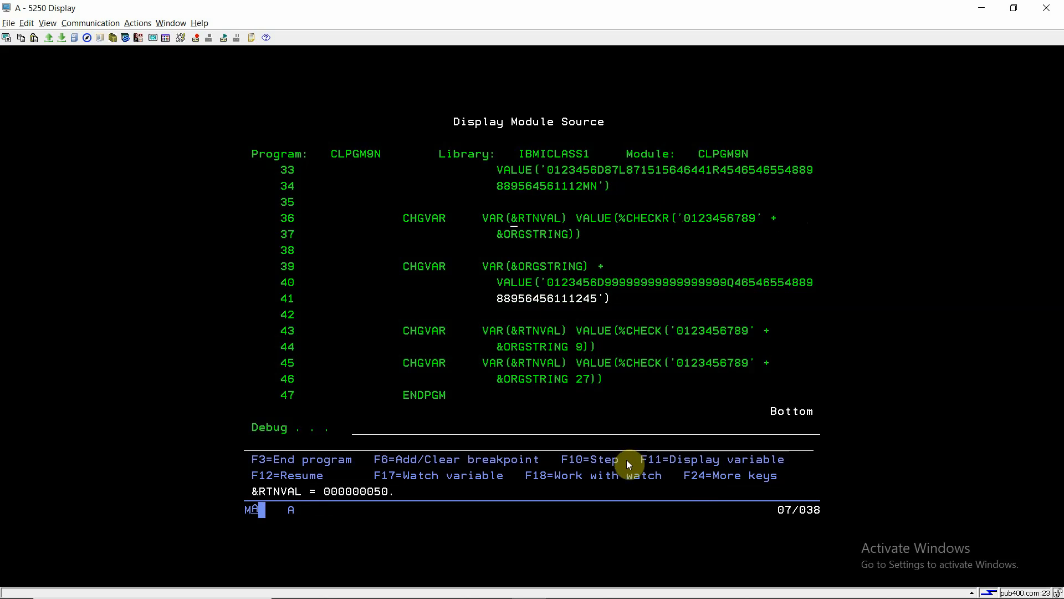
mouse_move(523, 246)
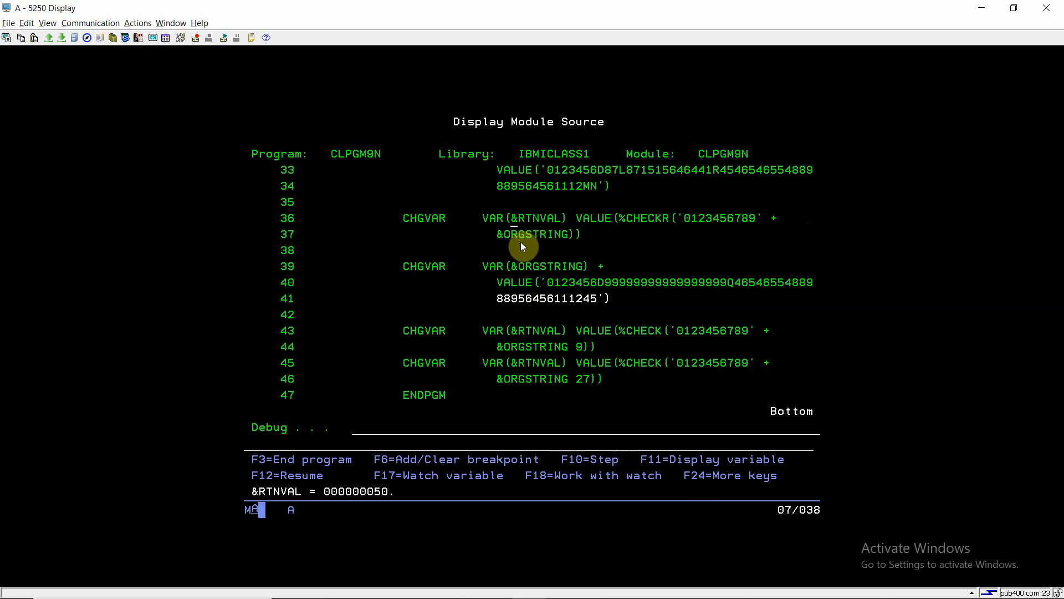
mouse_move(563, 271)
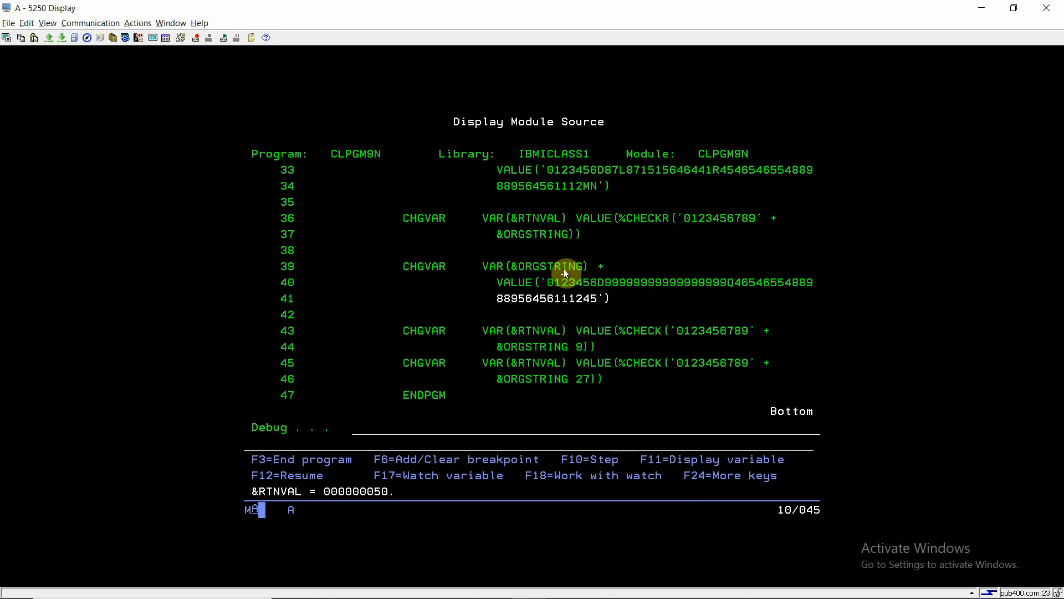
Step: Step to line 46 displaying the third &ORGSTRING value containing 9s and a Q
key(F10)
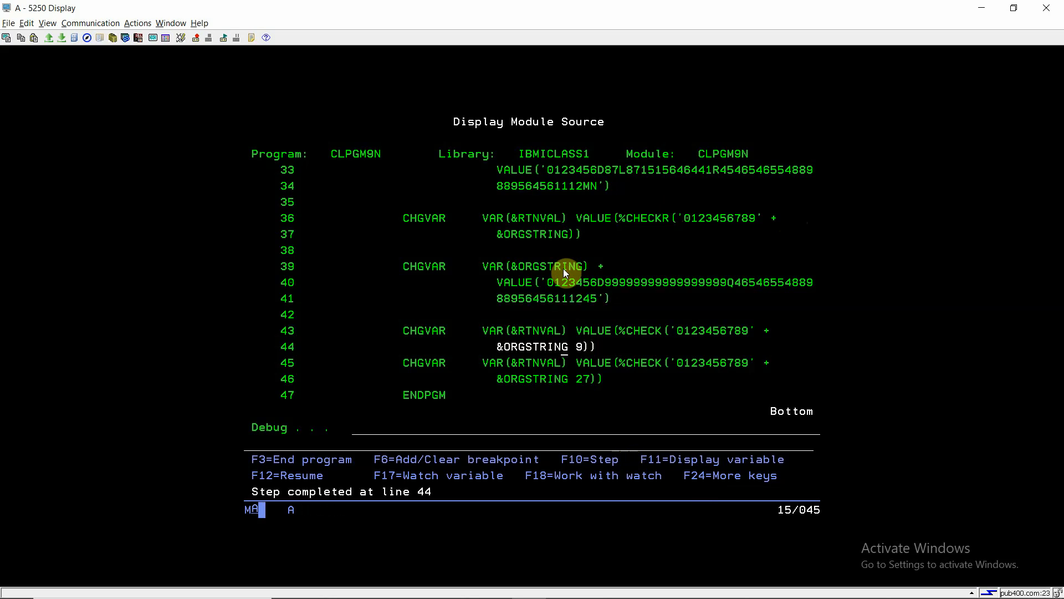
key(f11)
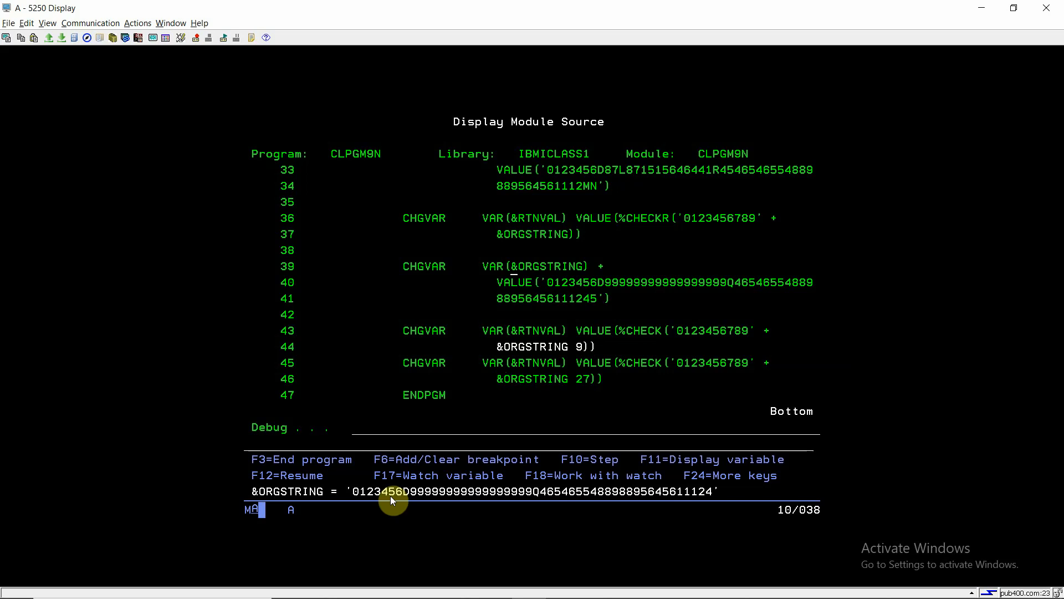
mouse_move(600, 498)
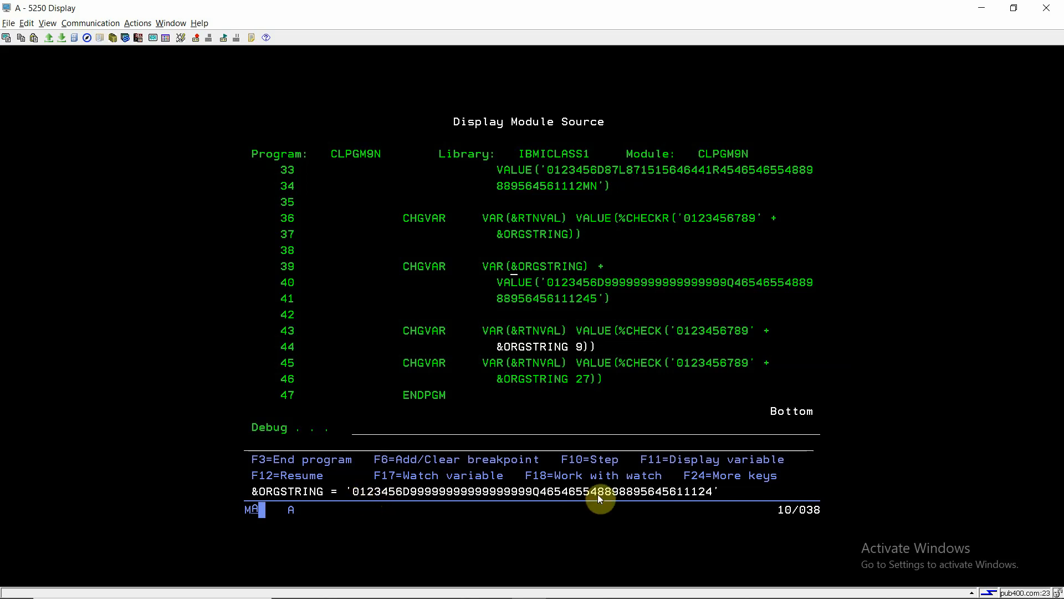
mouse_move(391, 494)
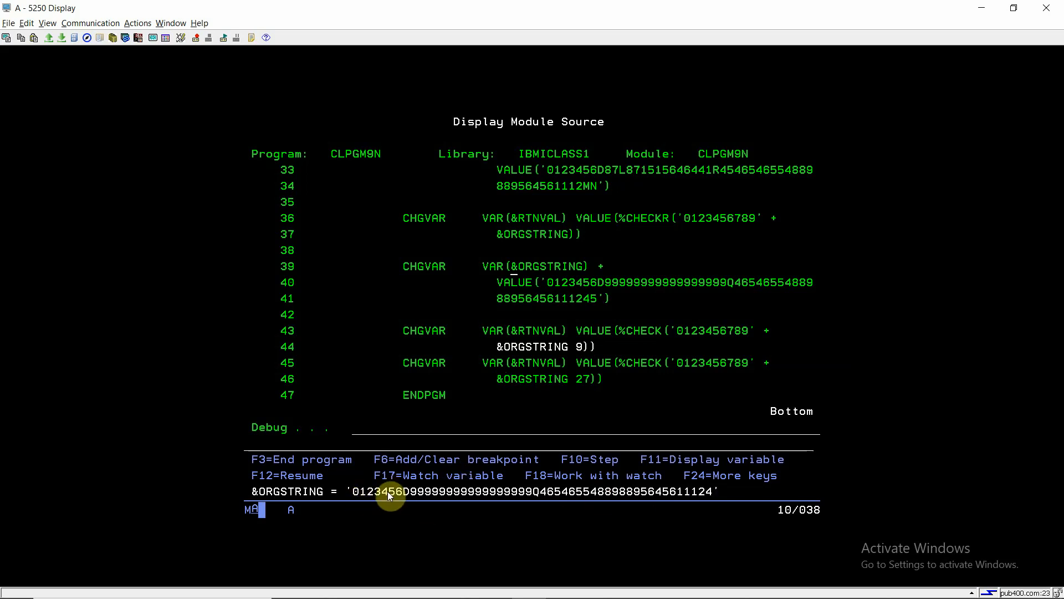
mouse_move(549, 497)
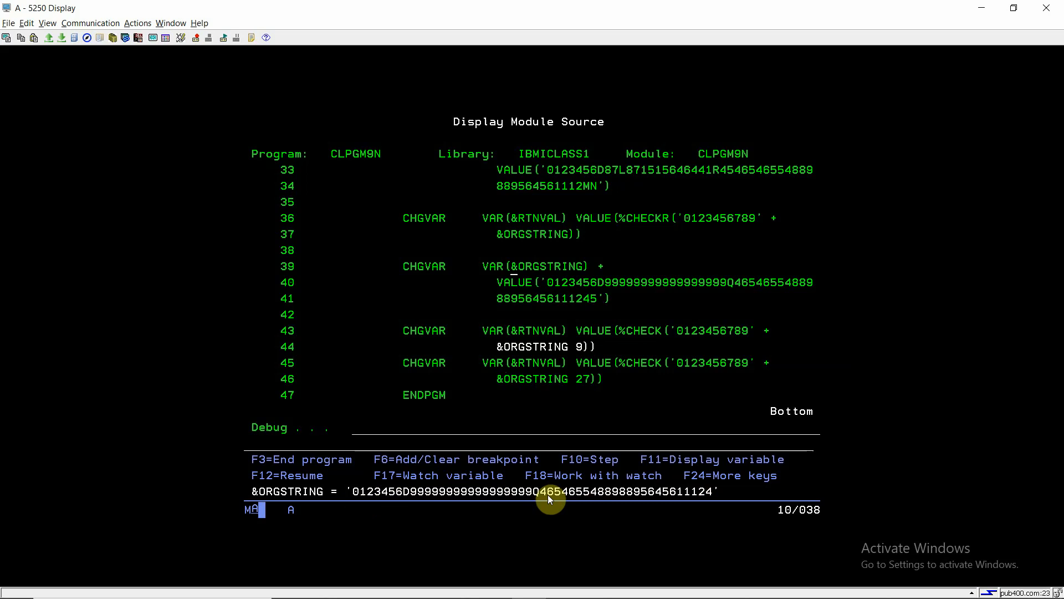
mouse_move(543, 340)
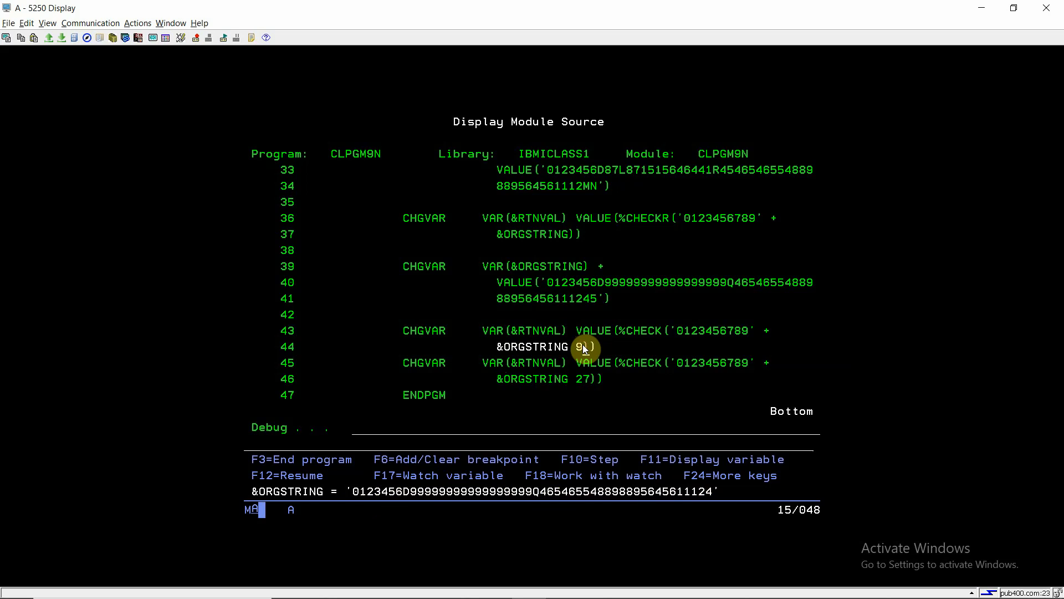
key(F10)
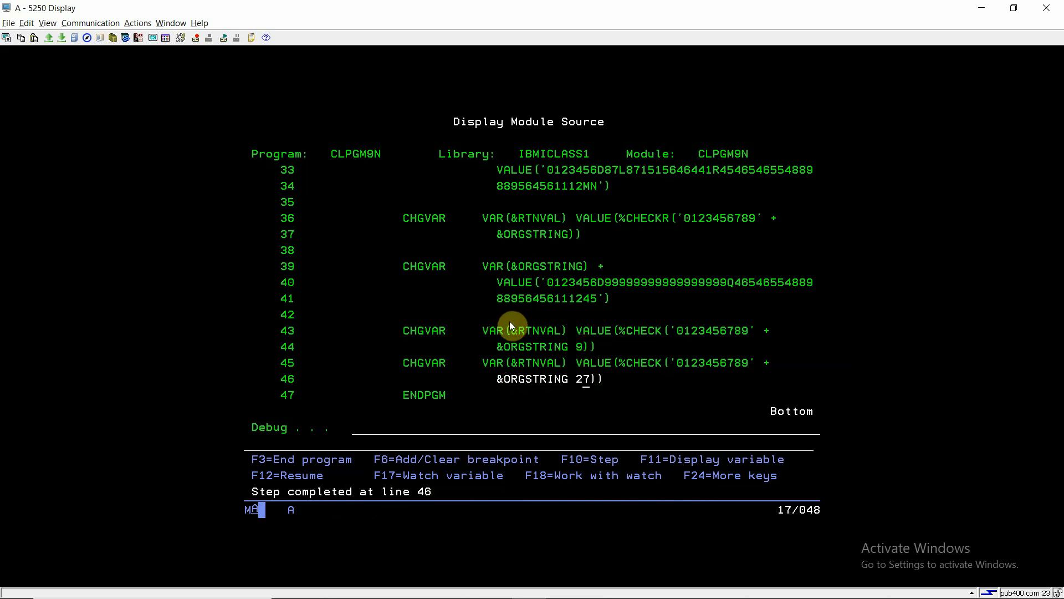
Step: Display &RTNVAL = 000000026 for the check from position 9, then 000000000 from position 27
key(F11)
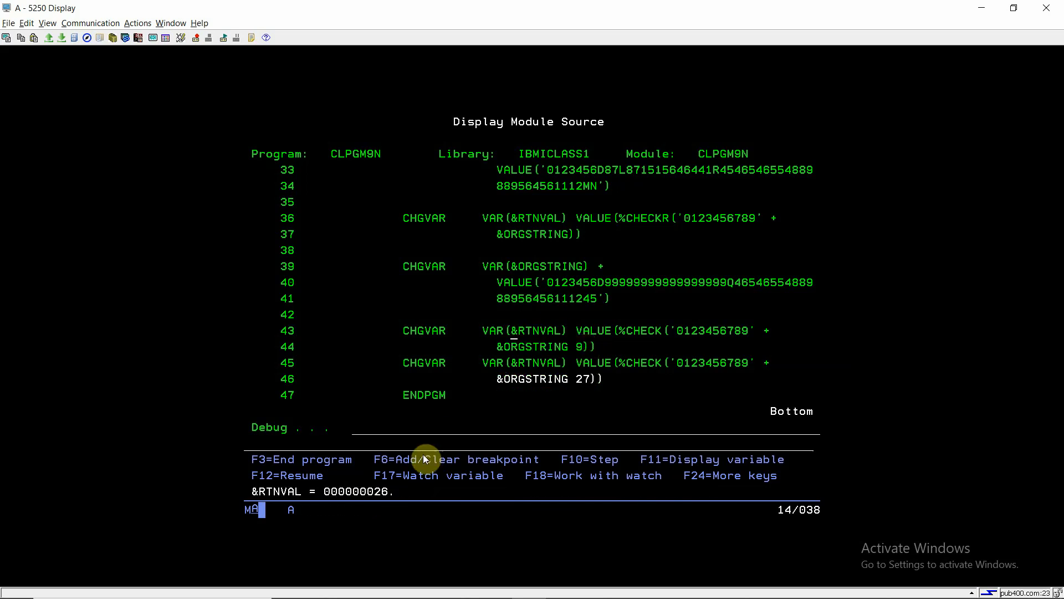
mouse_move(752, 275)
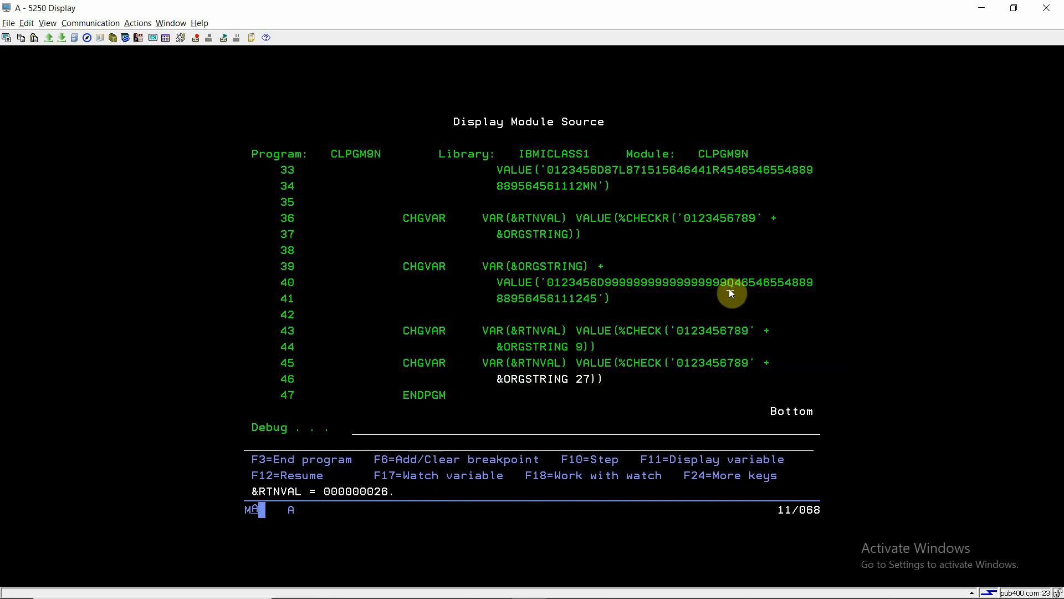
mouse_move(642, 330)
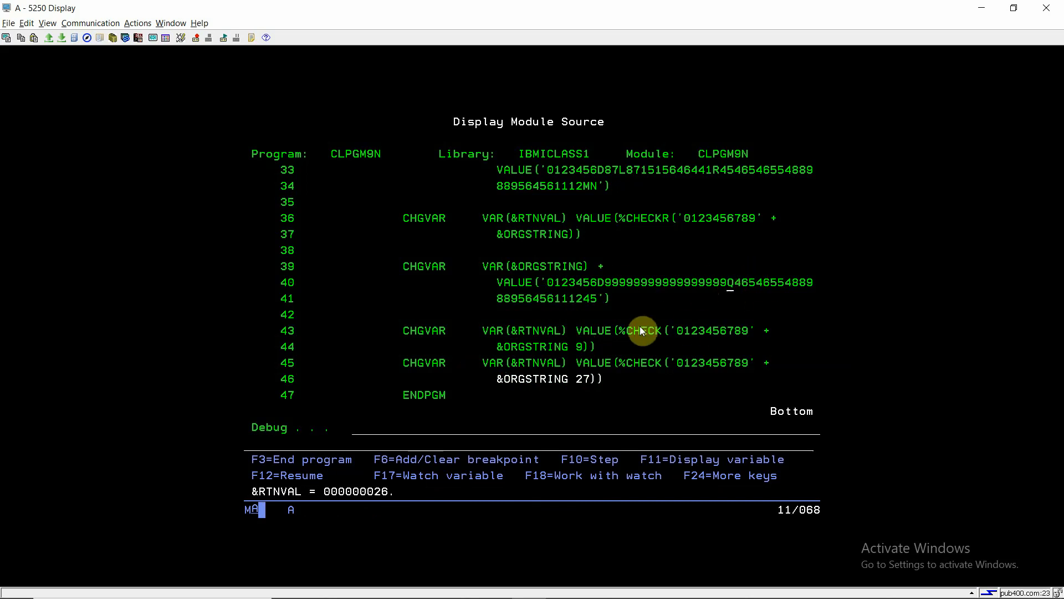
mouse_move(740, 280)
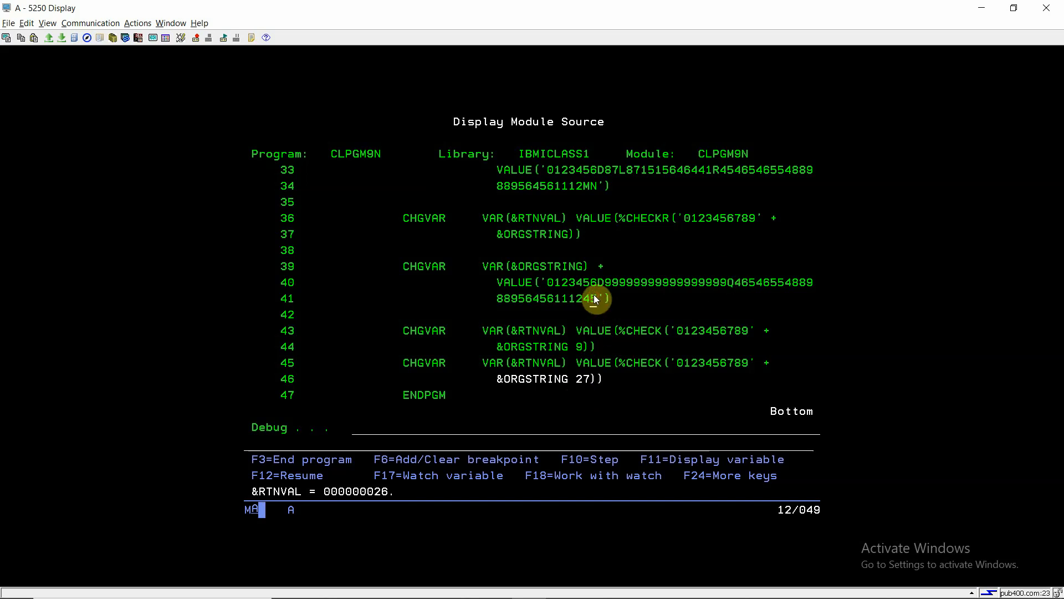
mouse_move(738, 281)
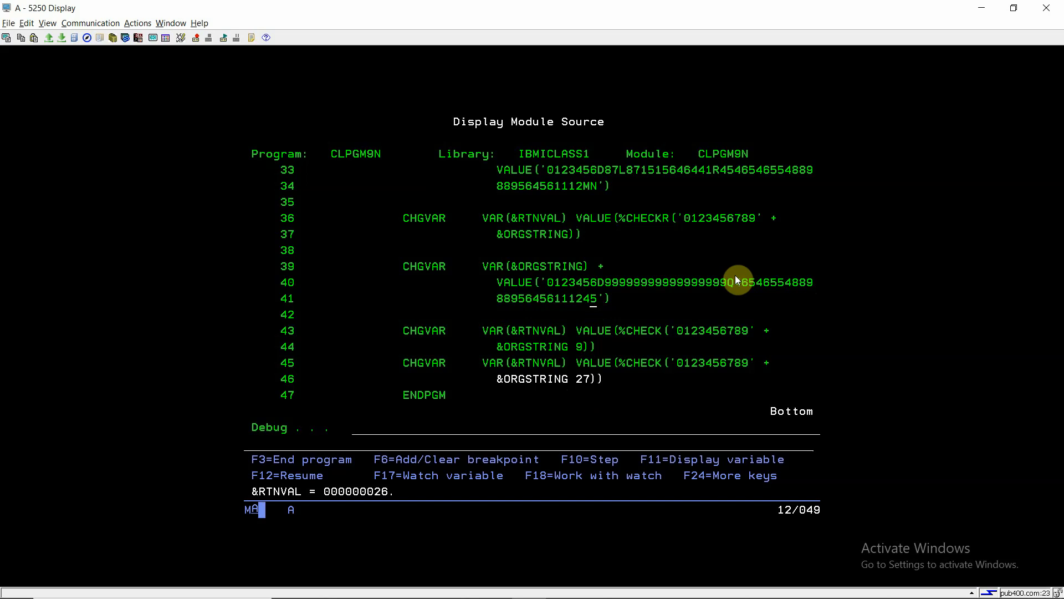
mouse_move(692, 374)
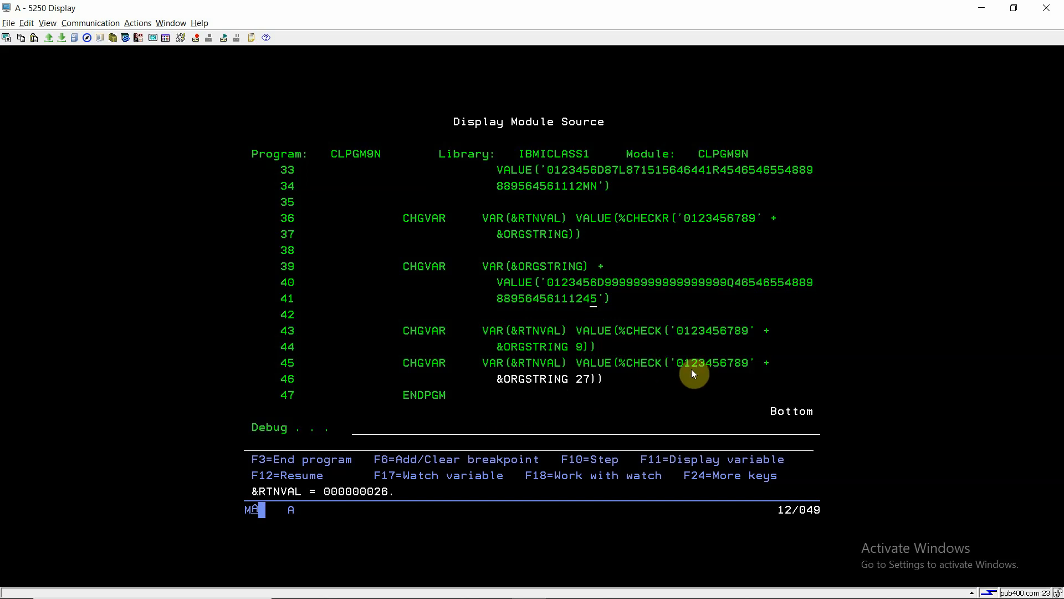
key(F10)
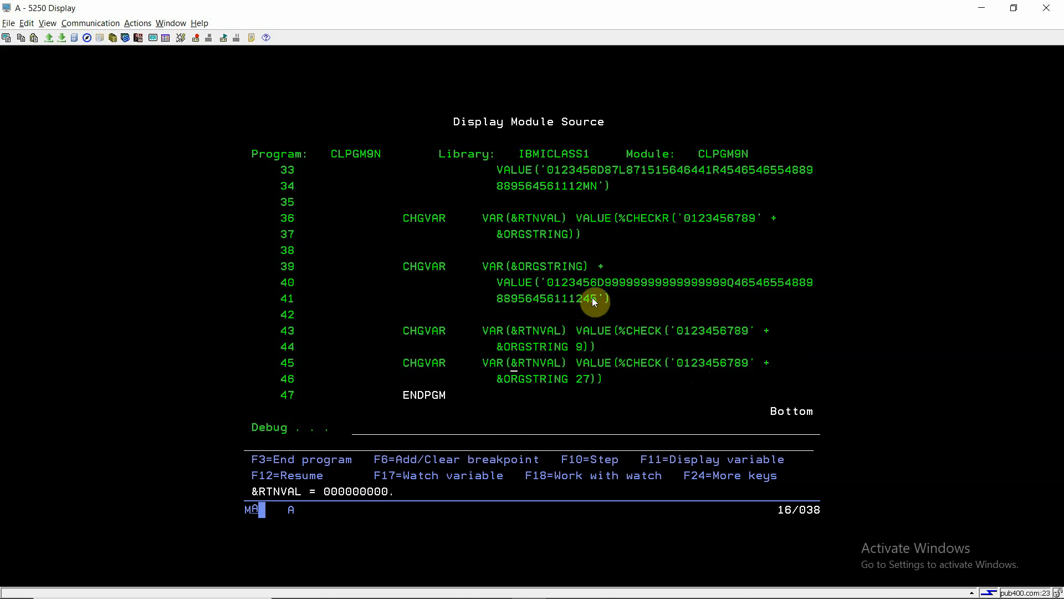
mouse_move(515, 334)
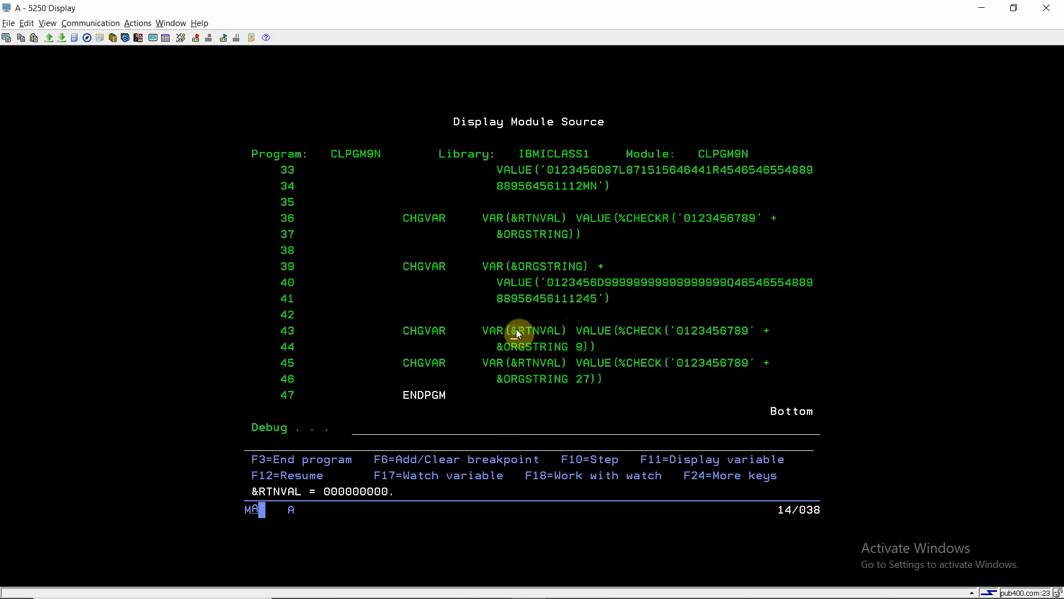
mouse_move(603, 360)
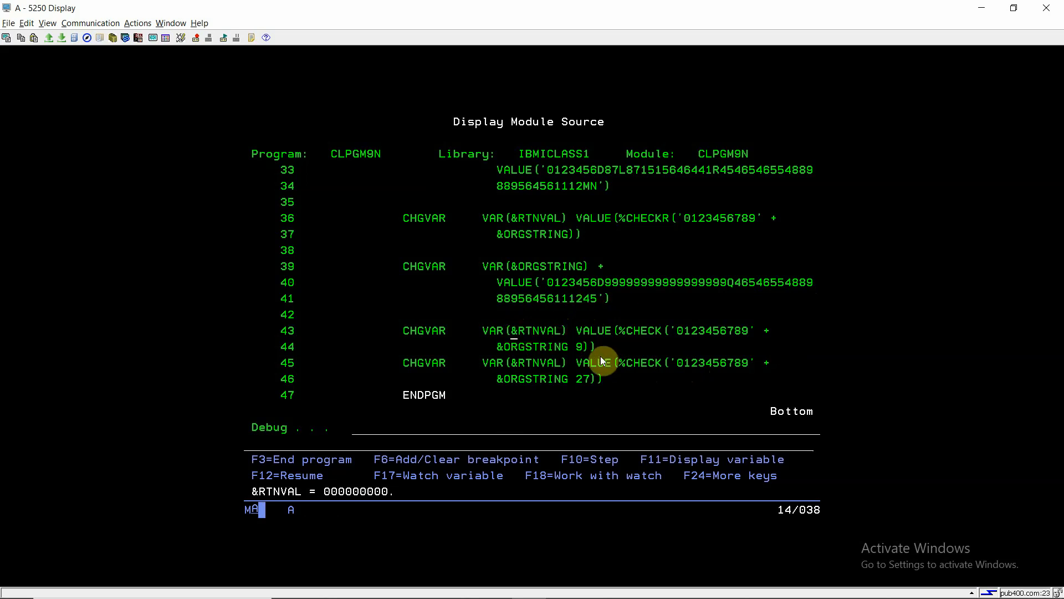